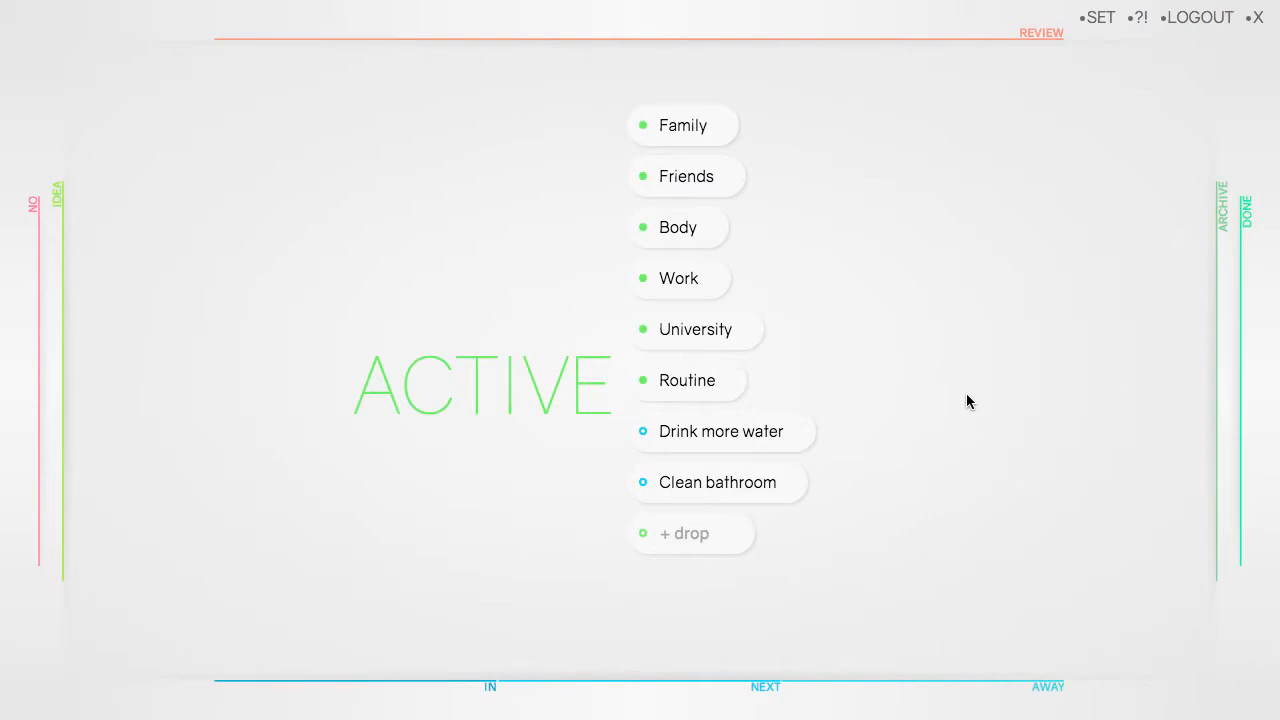
mouse_move(564, 384)
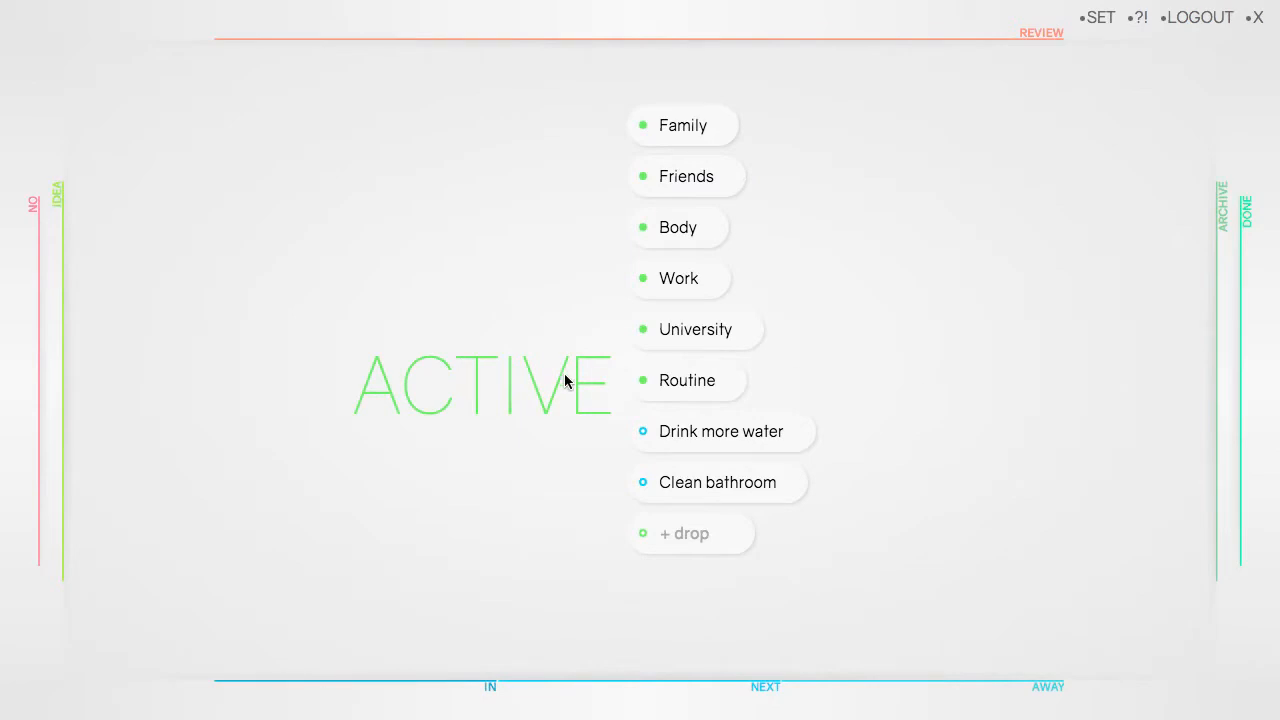
mouse_move(364, 388)
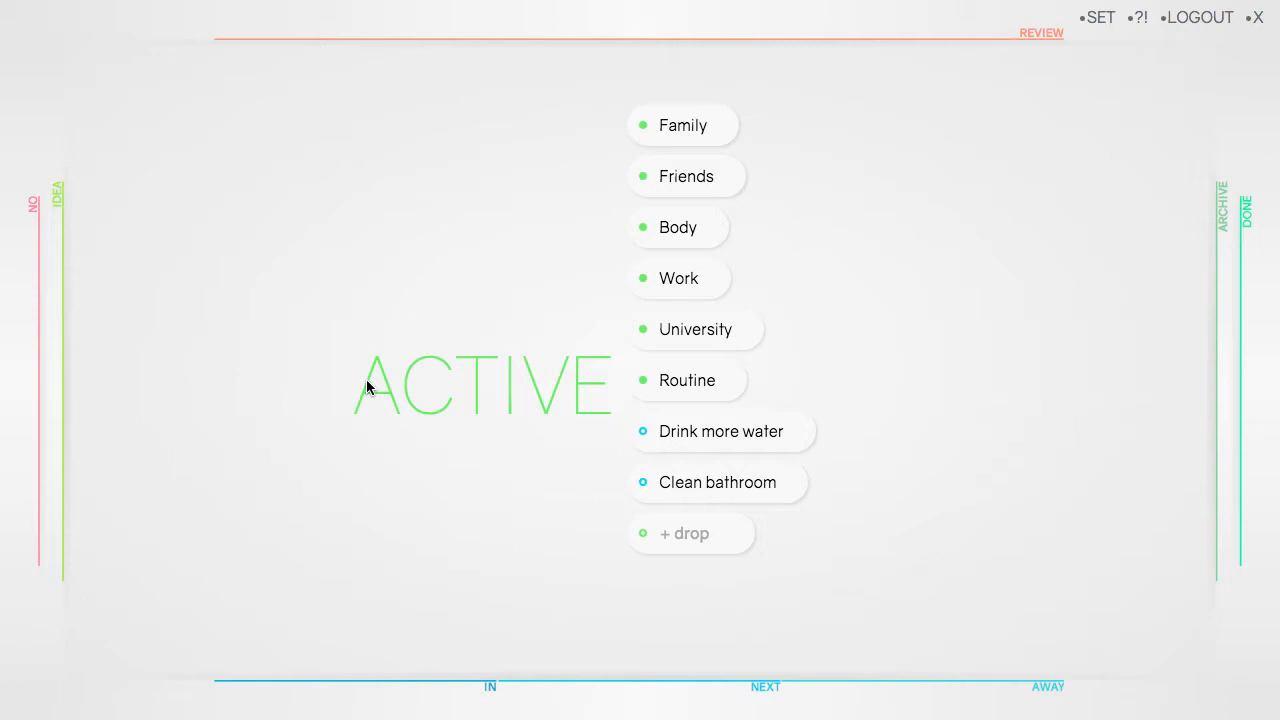
mouse_move(408, 388)
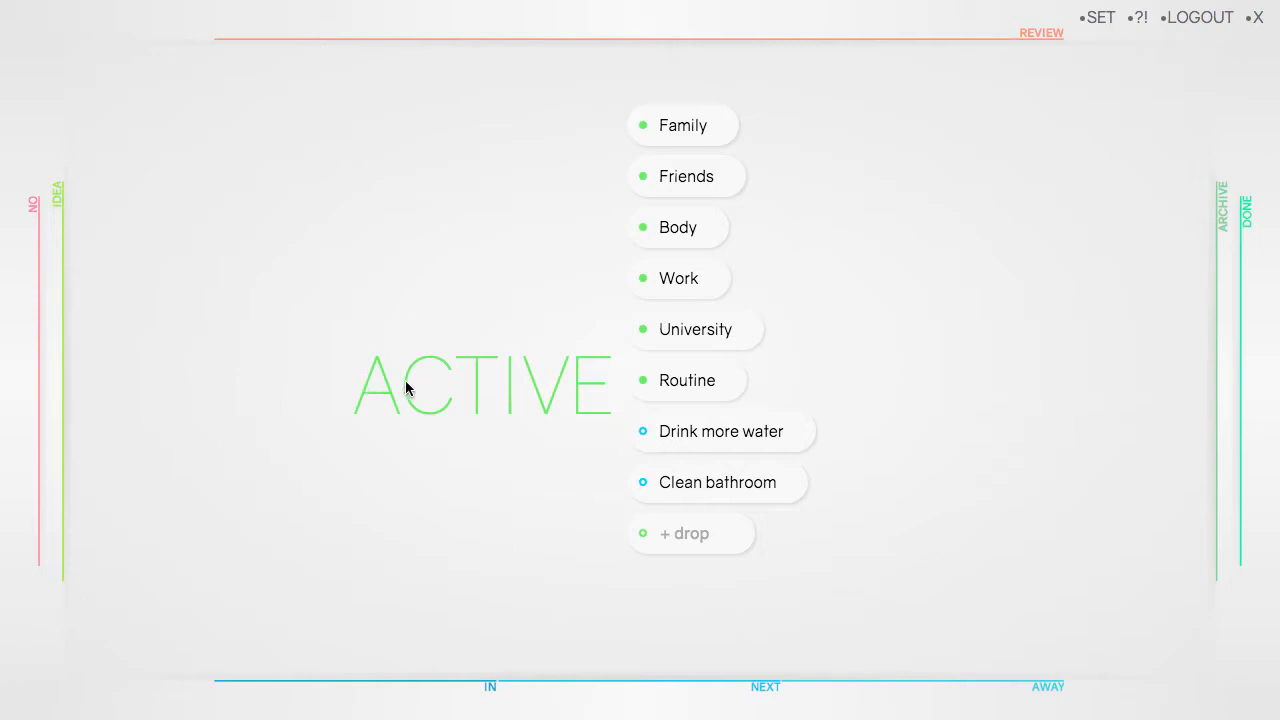
mouse_move(688, 408)
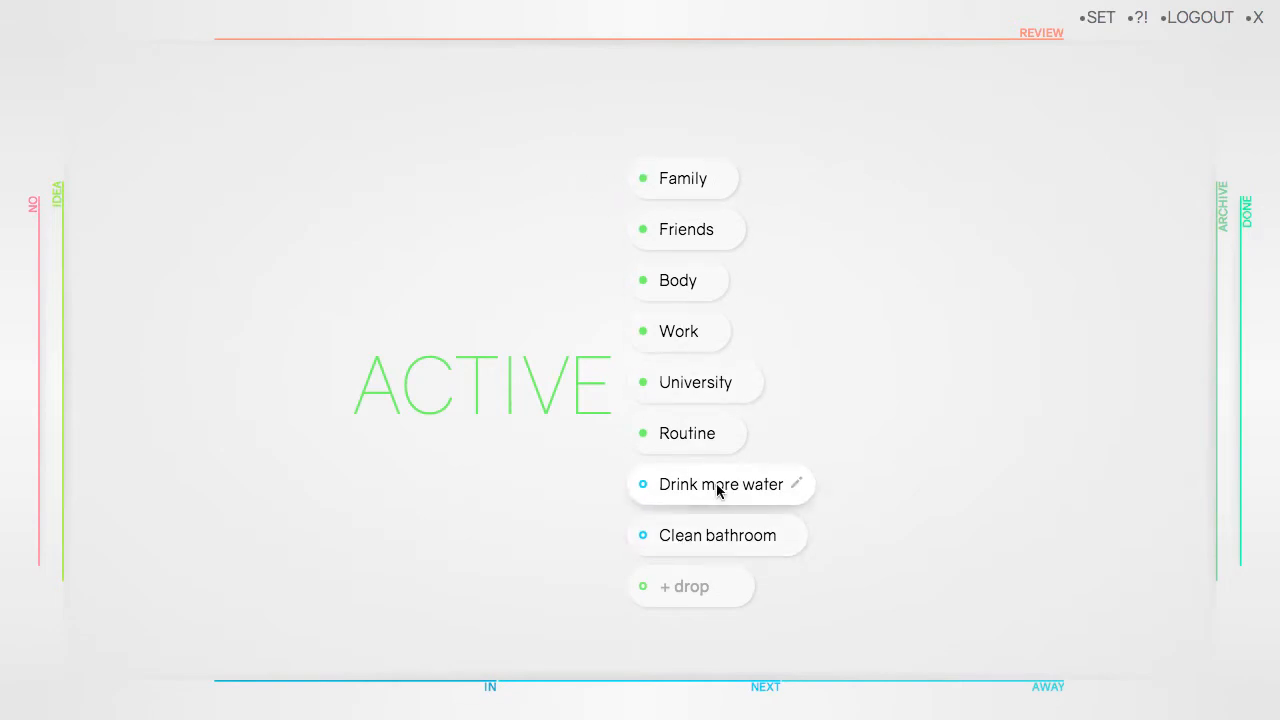
mouse_move(716, 502)
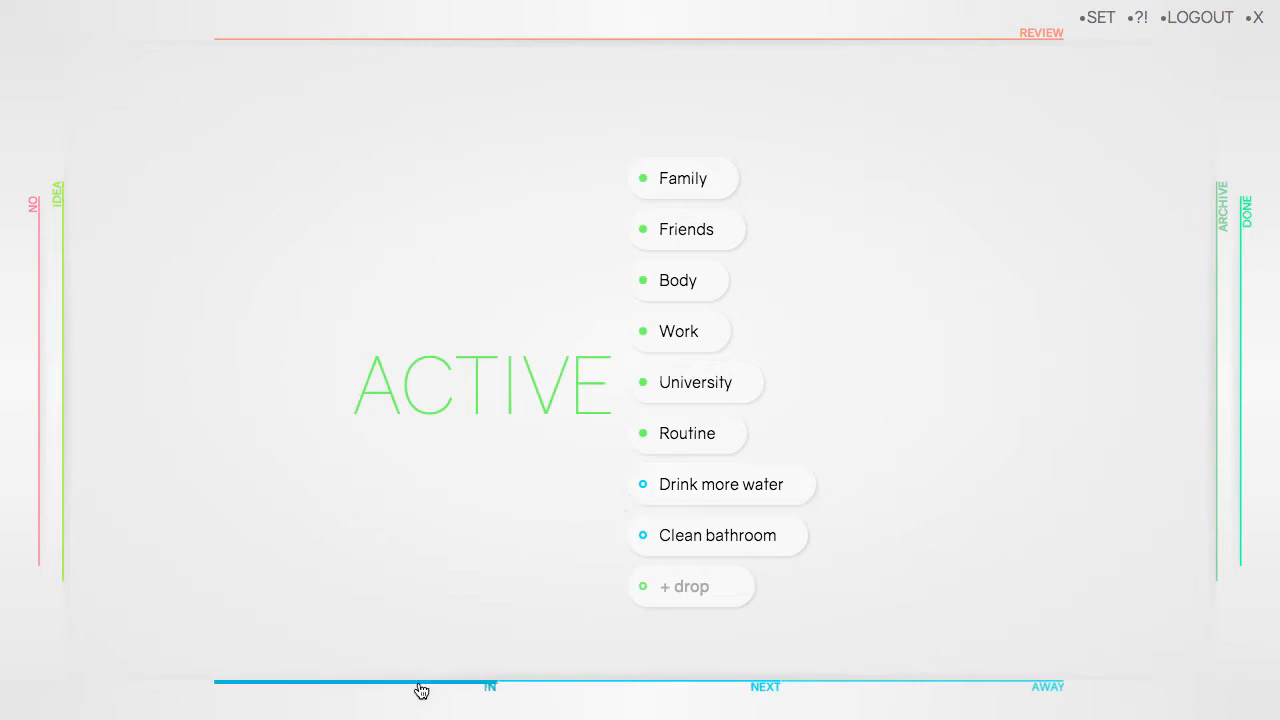
- Move Drink more water to the top of the Active list
click(1220, 192)
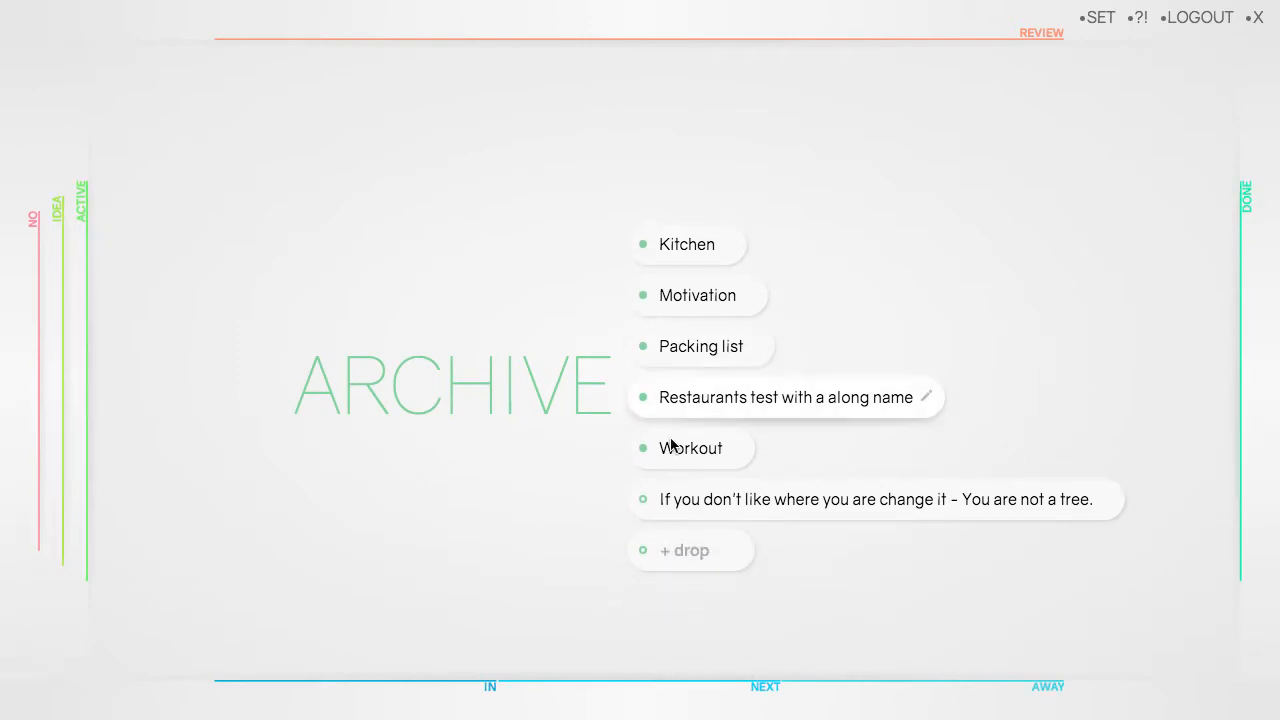
click(80, 200)
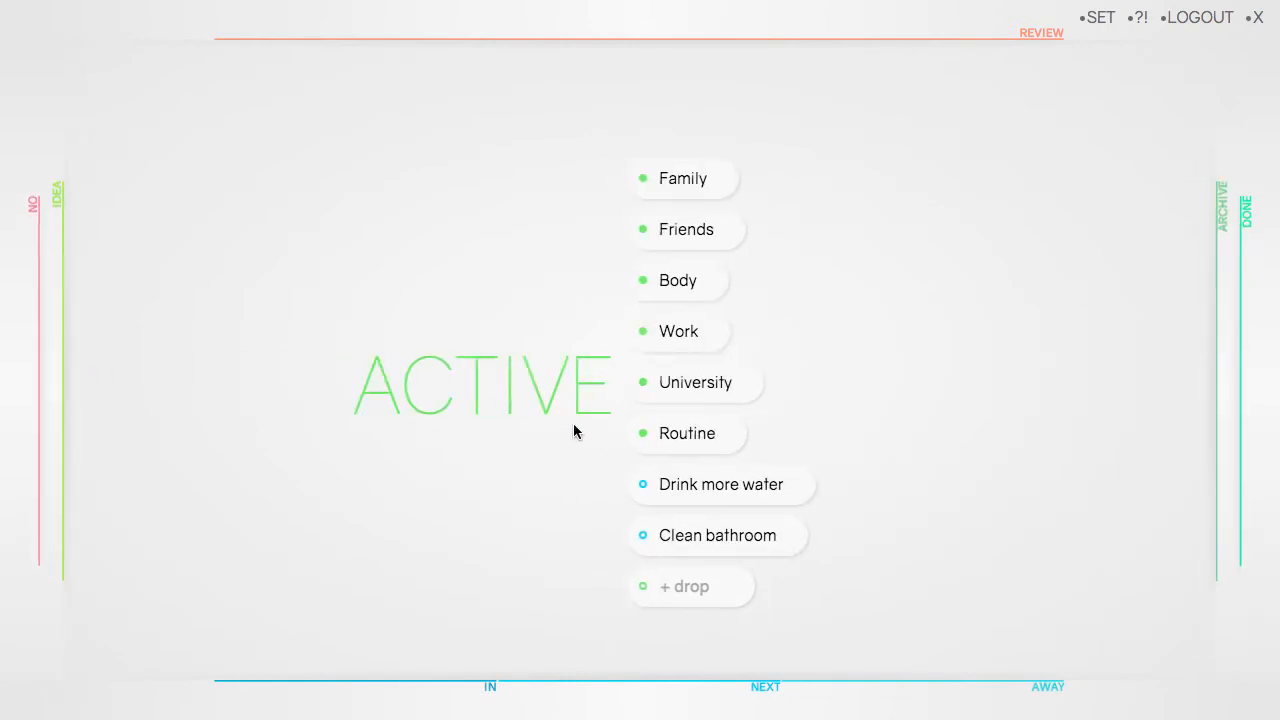
mouse_move(690, 536)
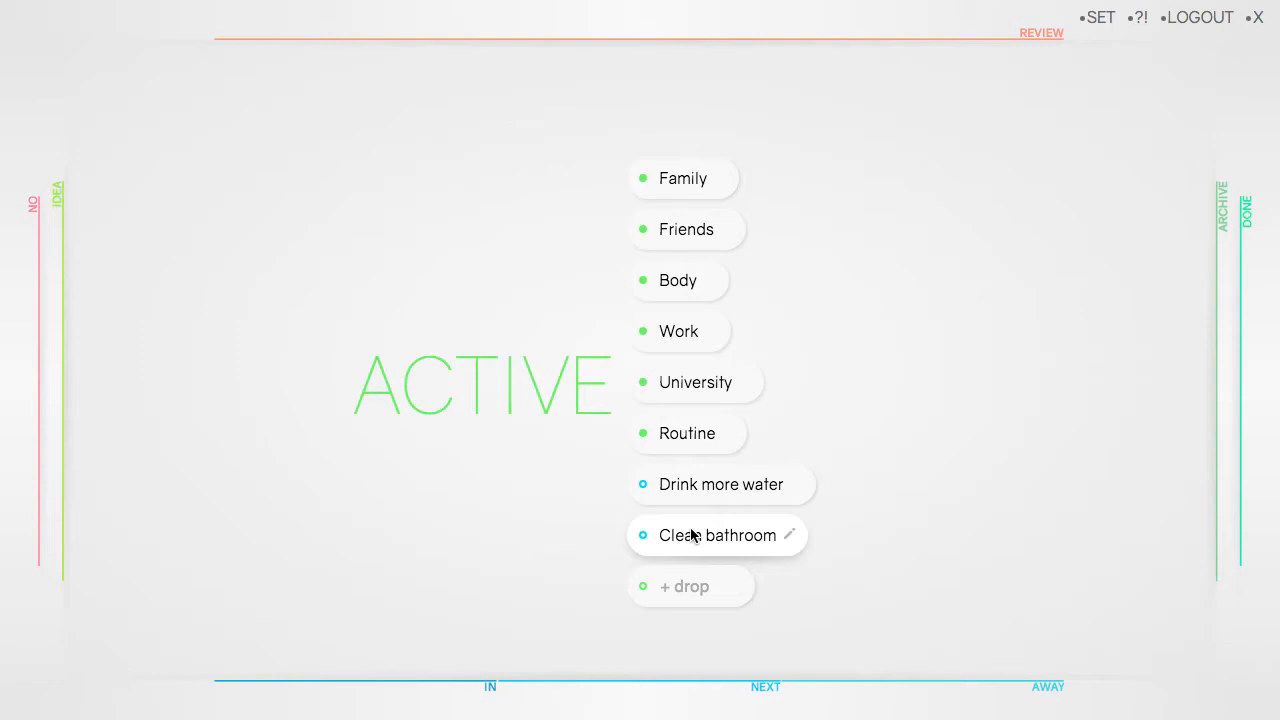
mouse_move(696, 382)
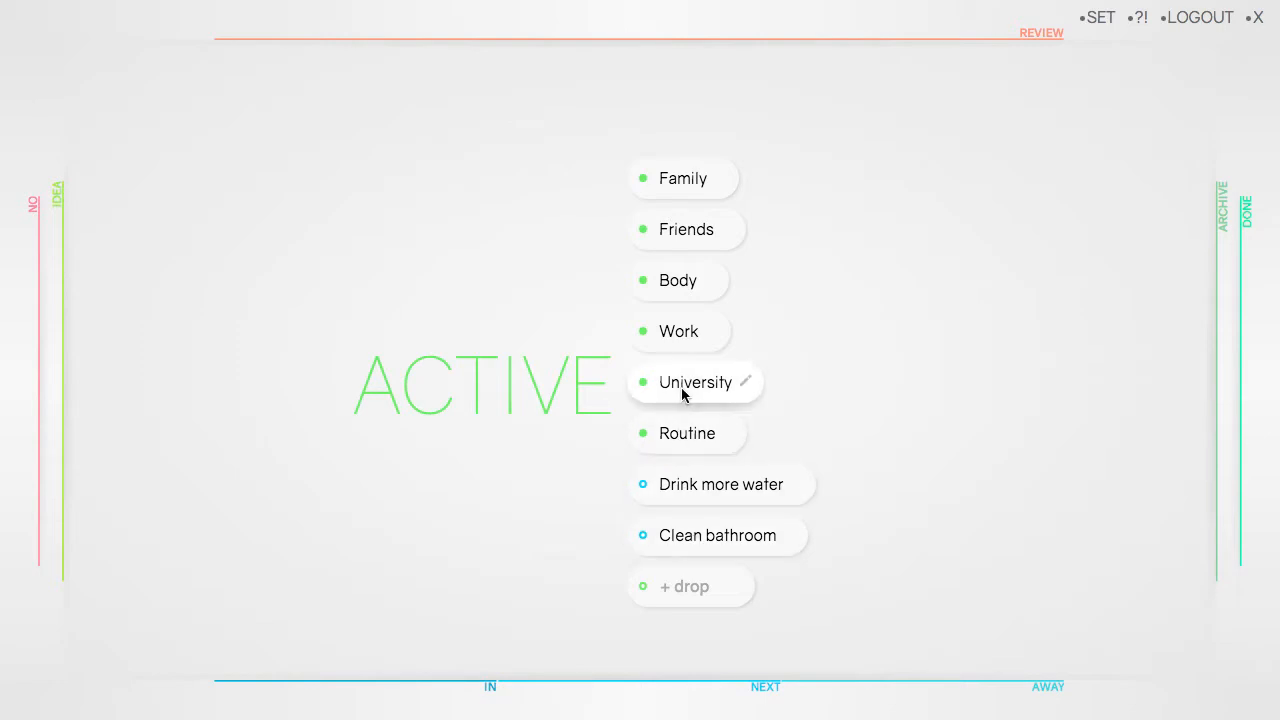
mouse_move(684, 178)
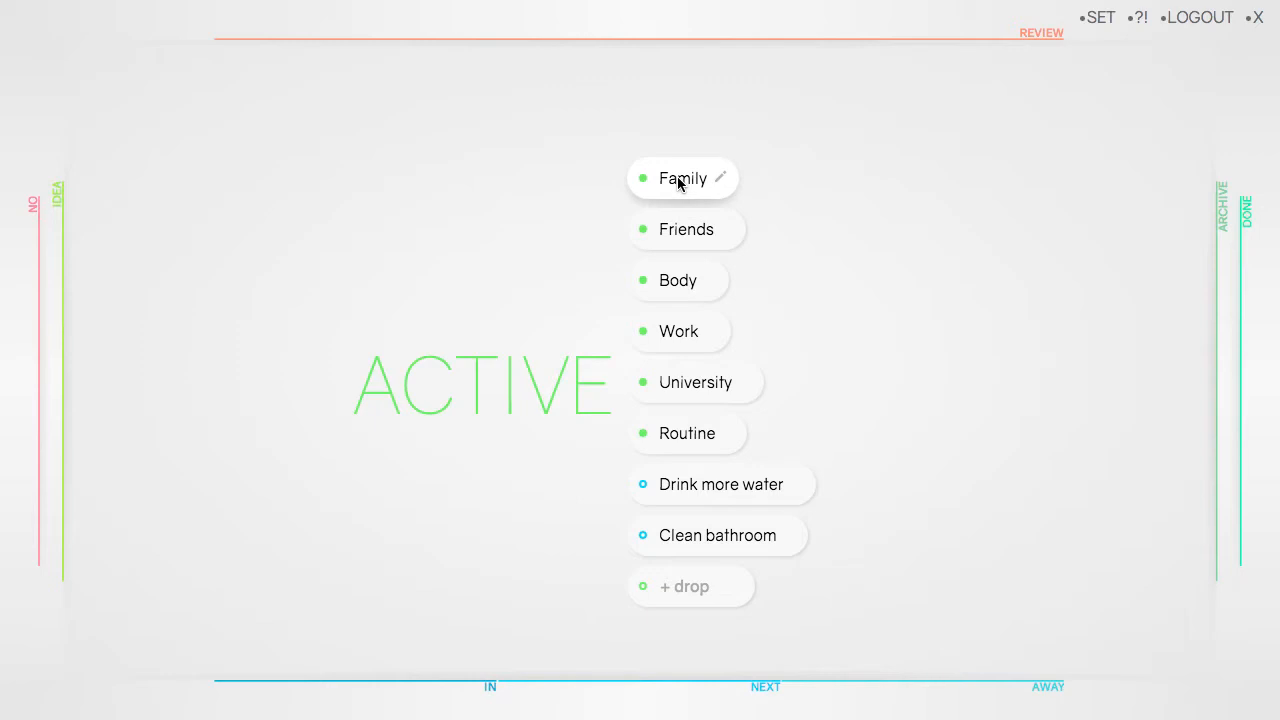
mouse_move(704, 364)
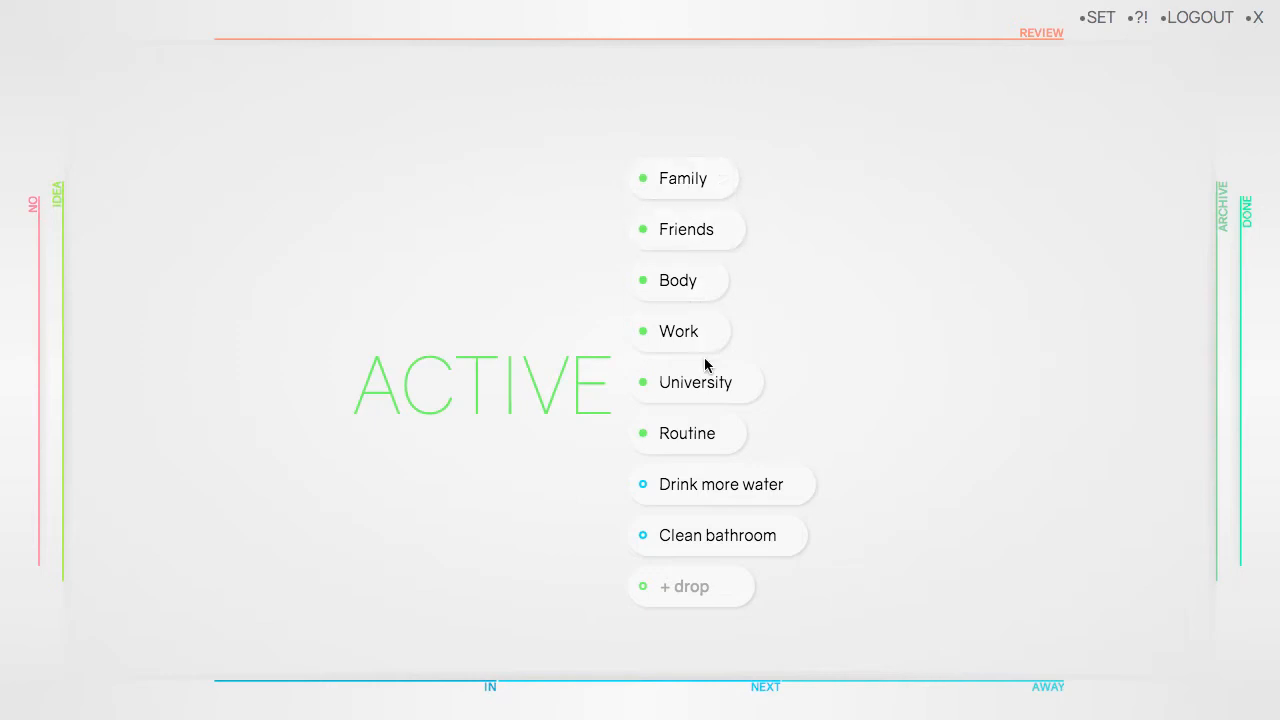
drag(720, 484, 792, 184)
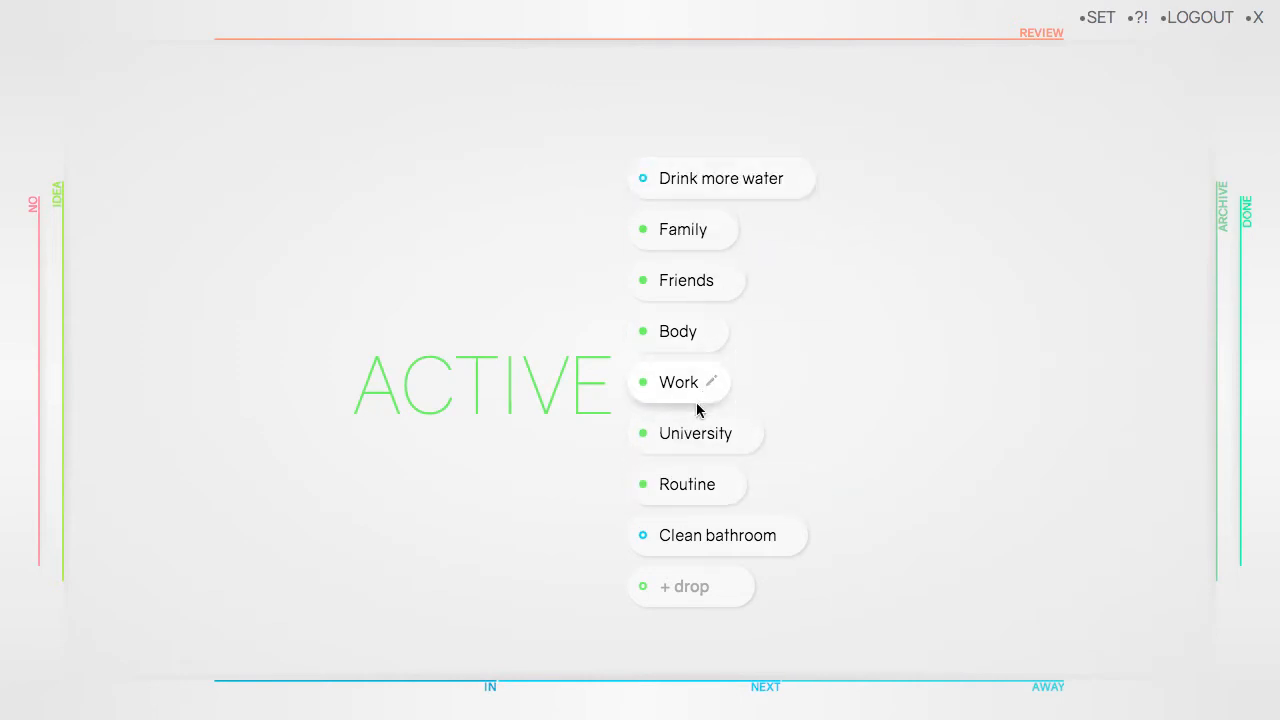
- Move Clean bathroom into Routine as its first subtask
click(688, 484)
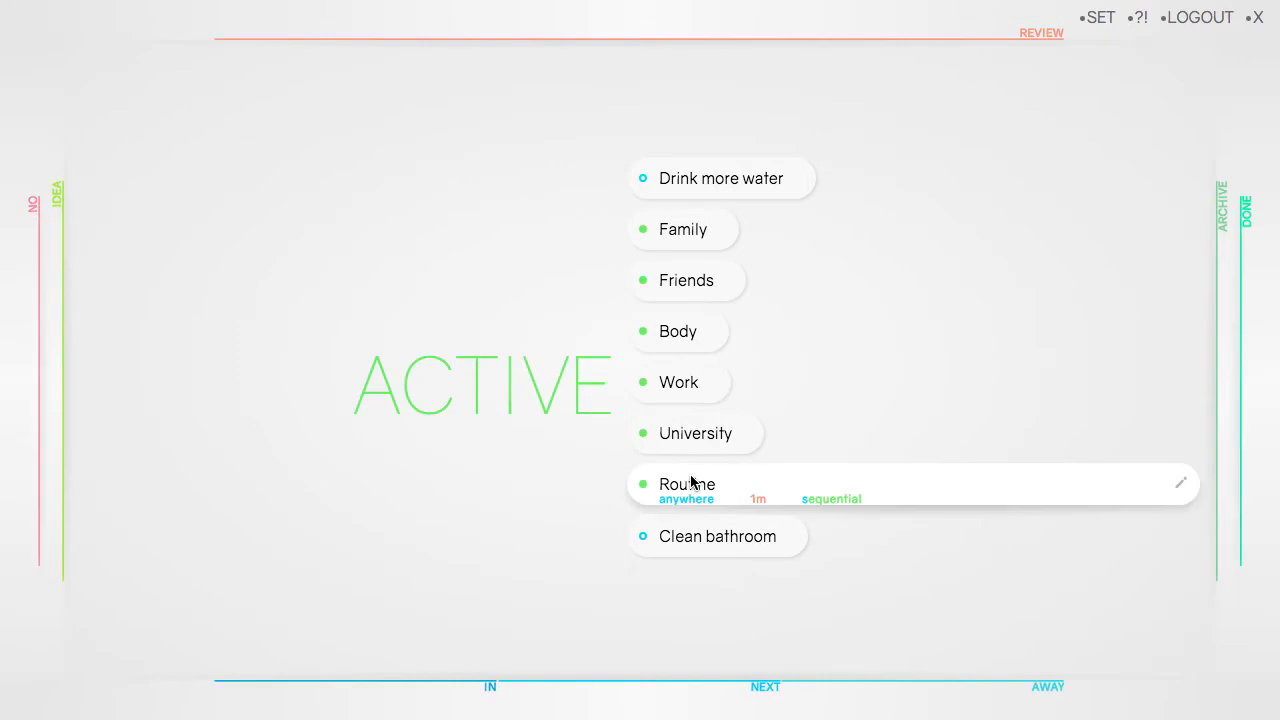
click(688, 484)
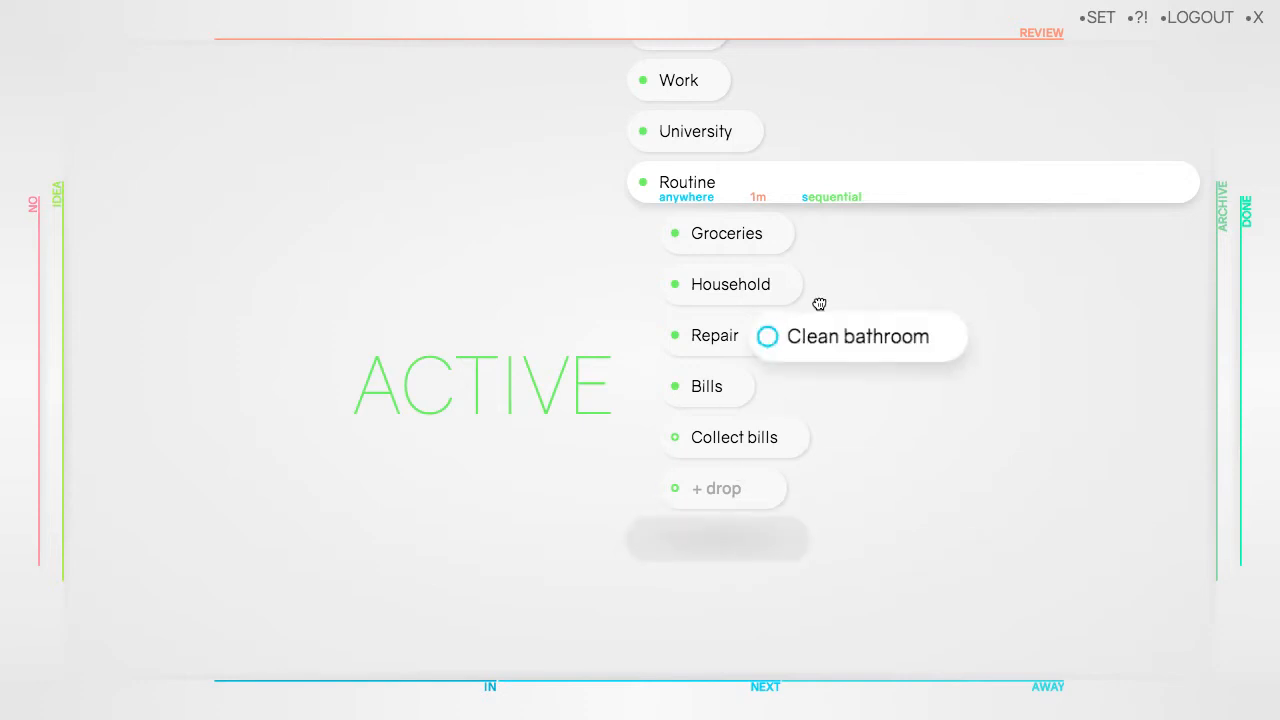
drag(856, 336, 748, 232)
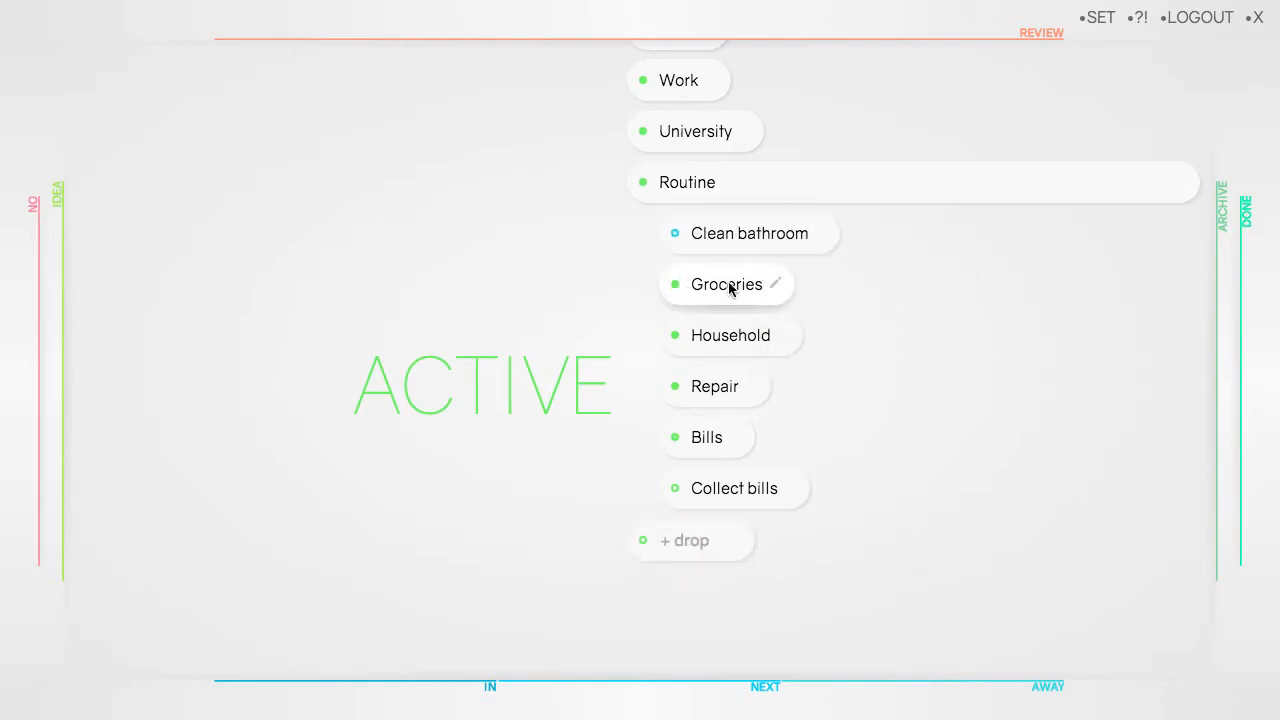
click(726, 284)
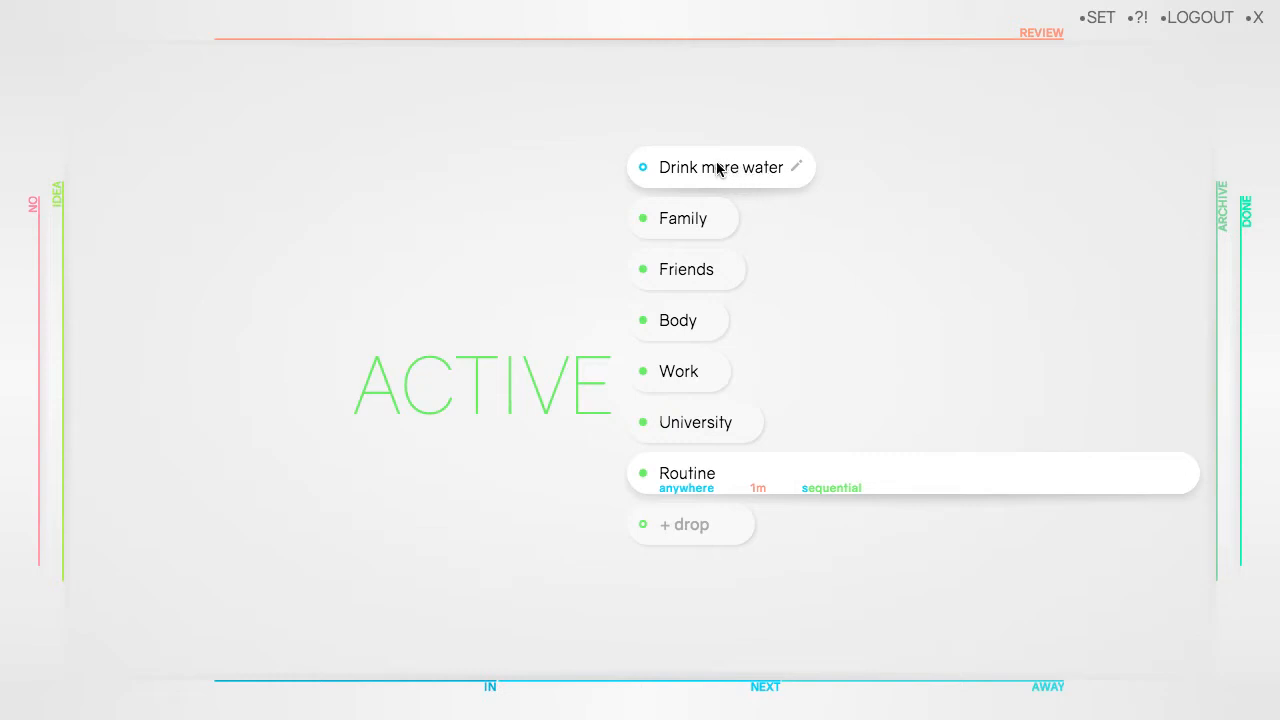
mouse_move(704, 168)
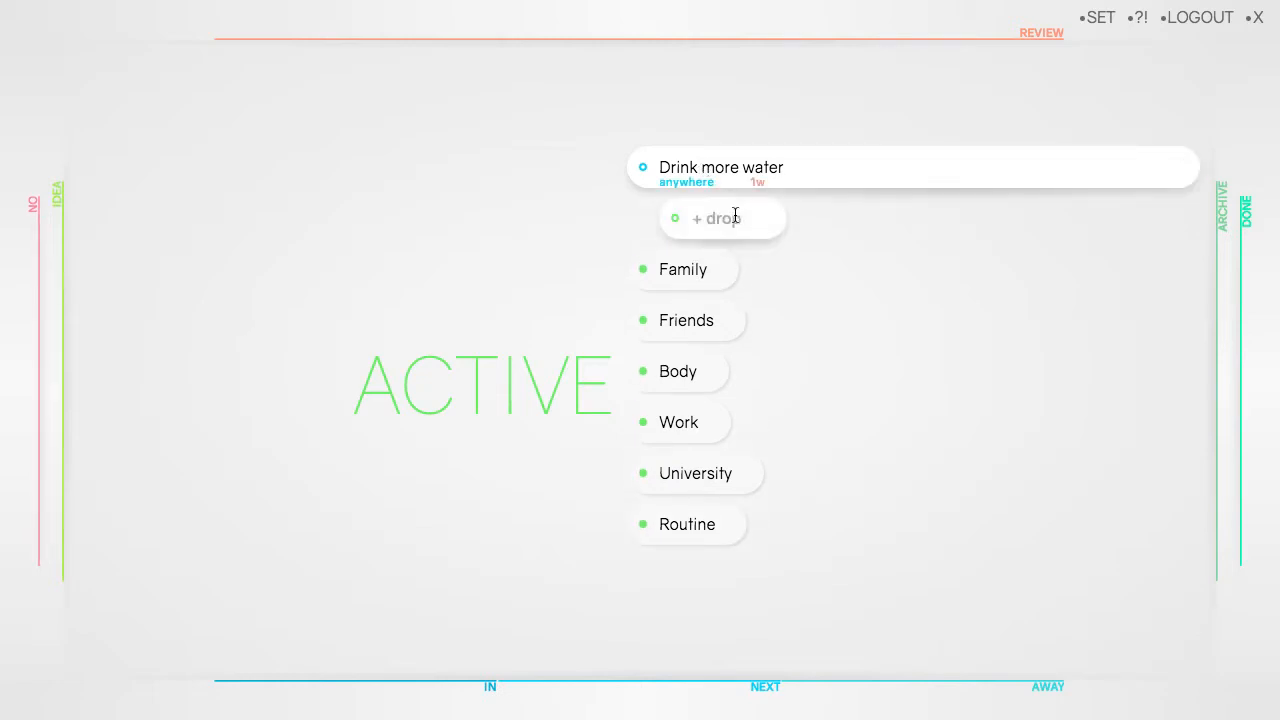
- Add subtasks 'prepare bottle of water' and four 'drink' entries to Drink more water
text(prepare bo)
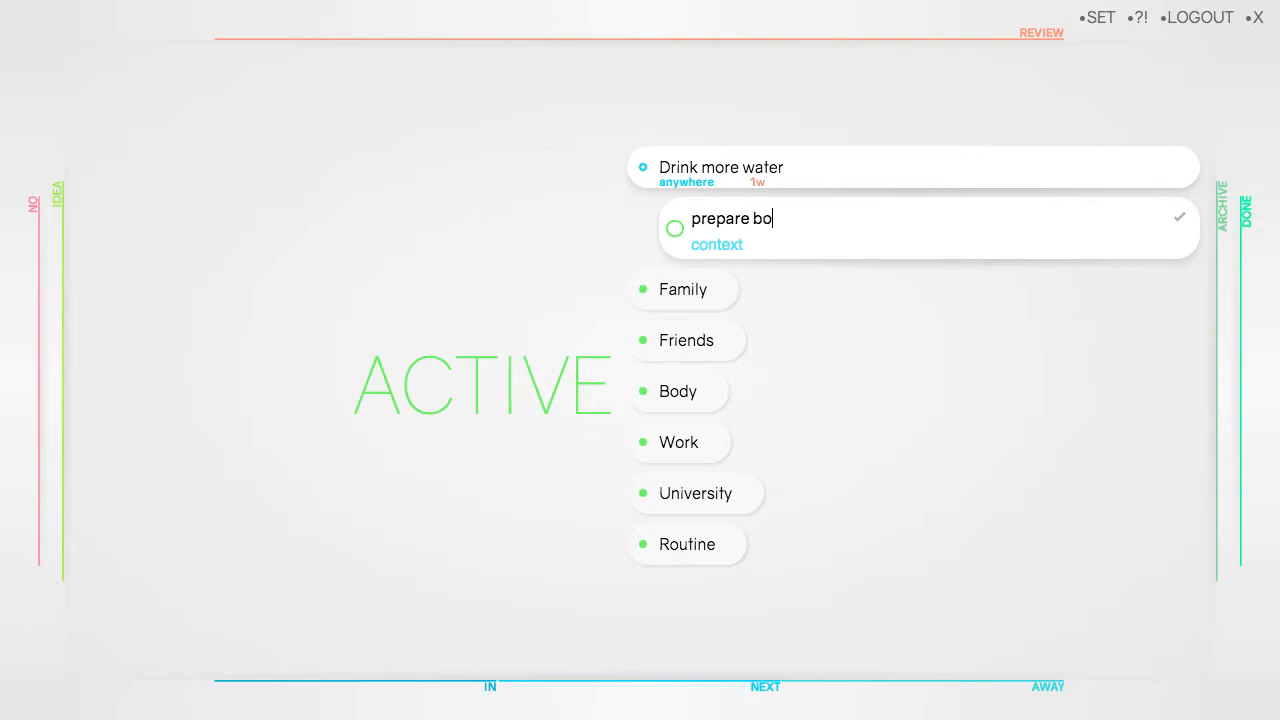
text(ttle of wat)
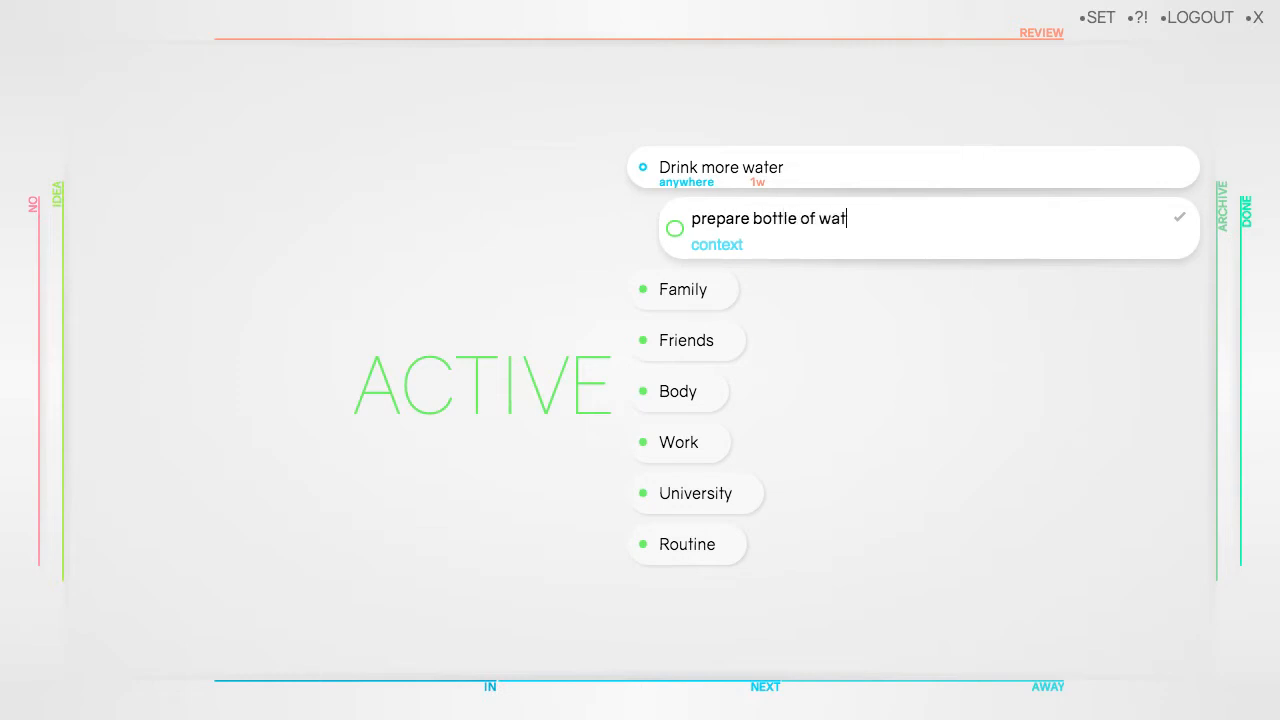
text(er)
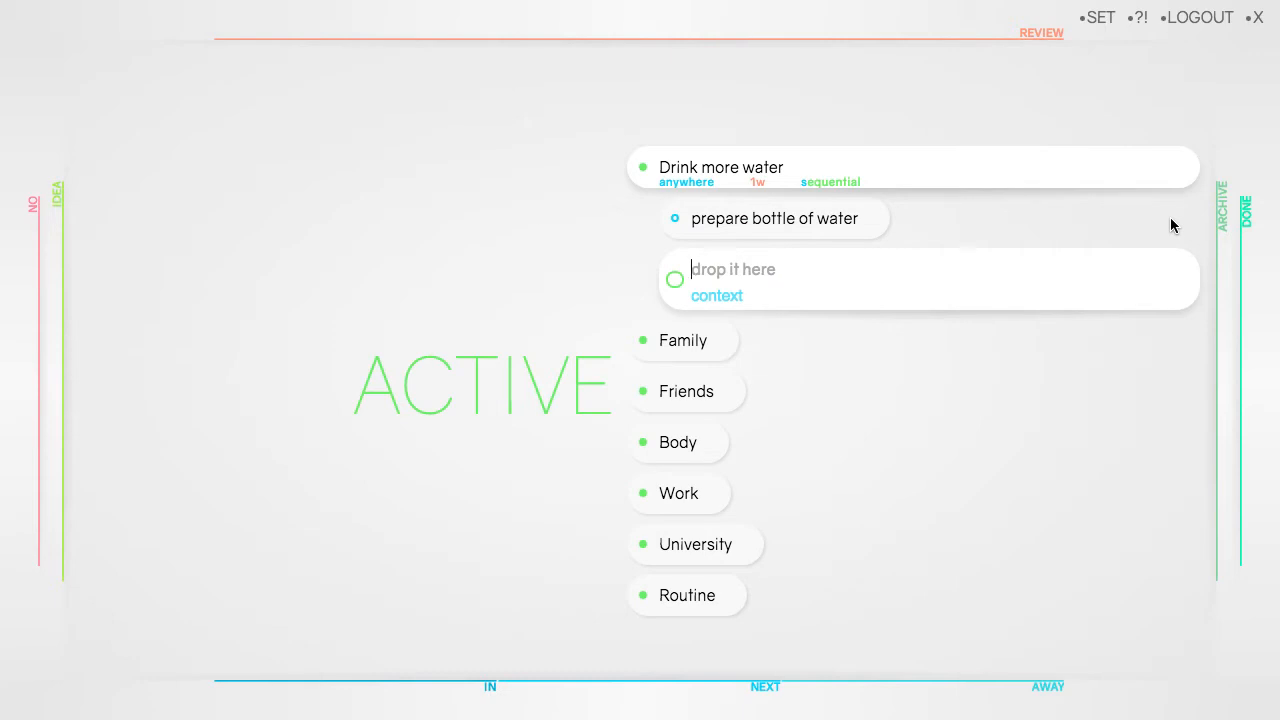
text(drin)
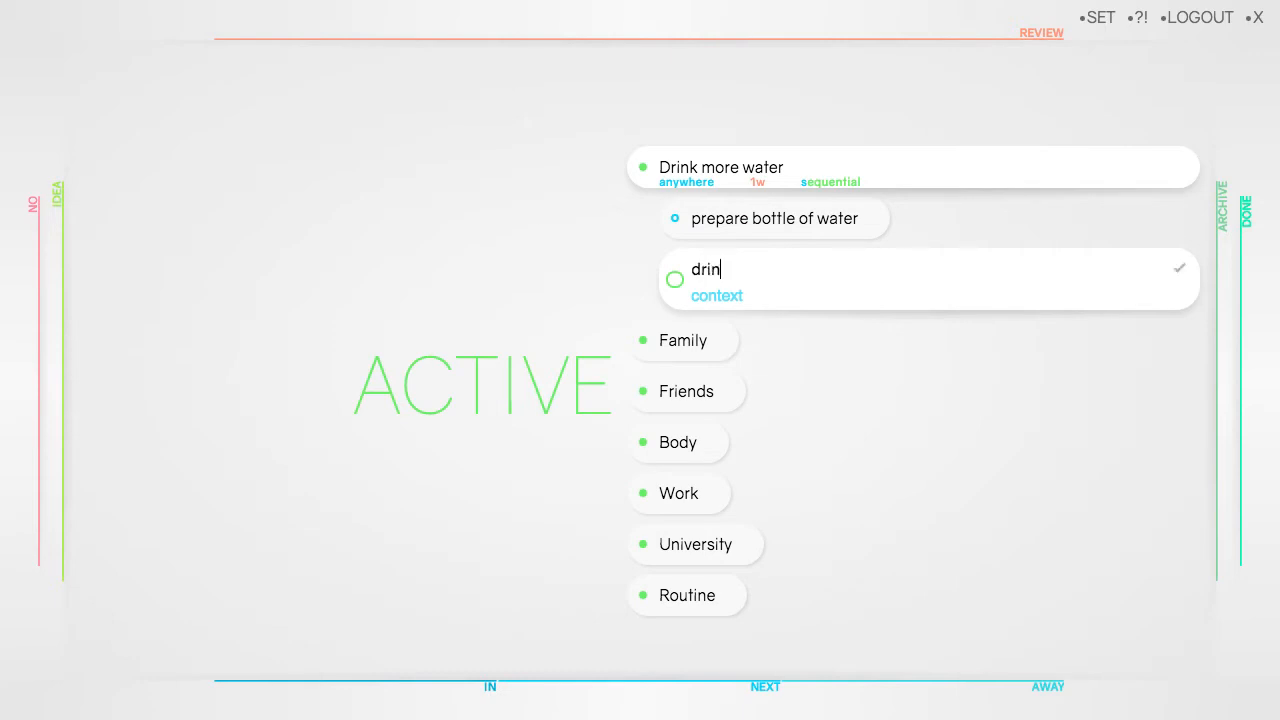
text(k)
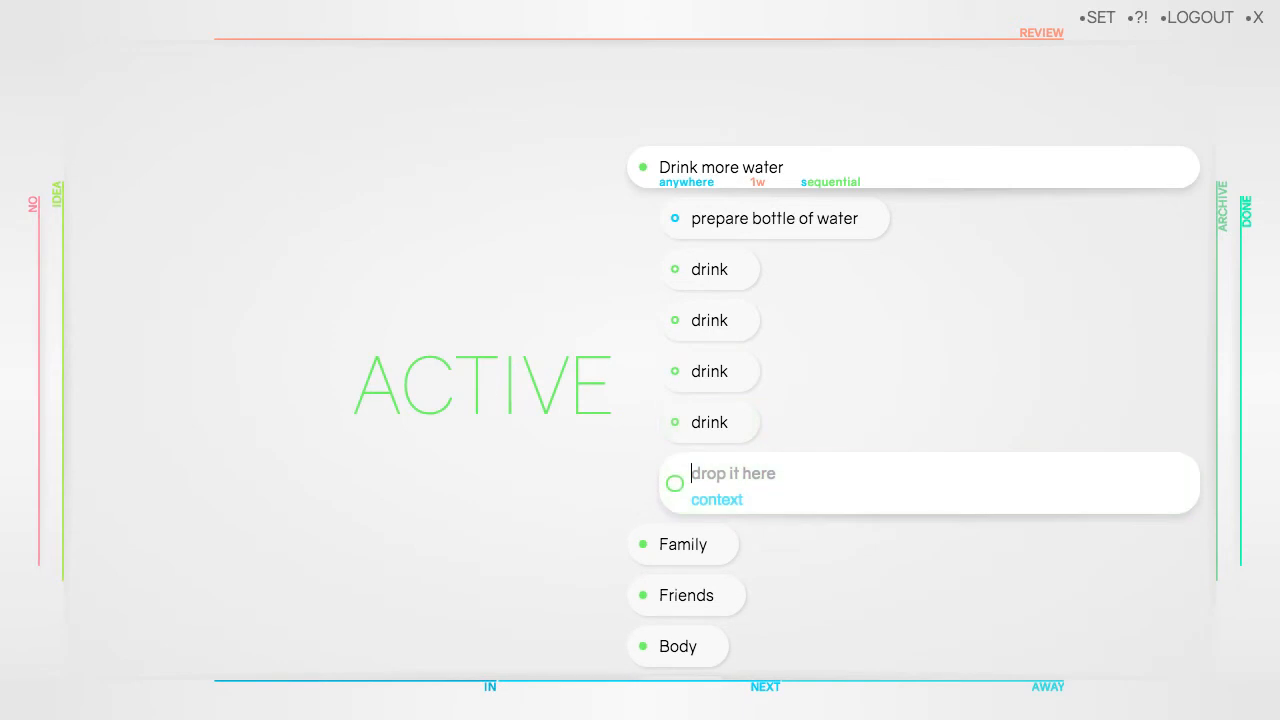
mouse_move(1124, 222)
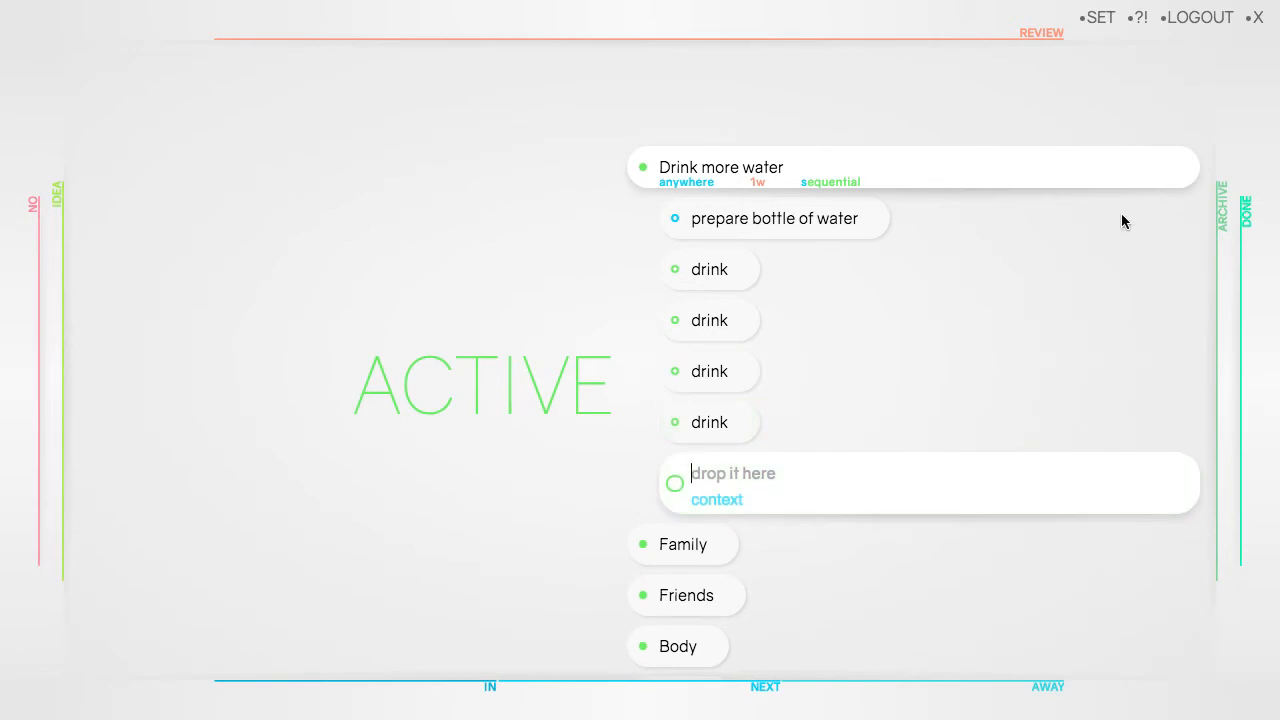
mouse_move(710, 268)
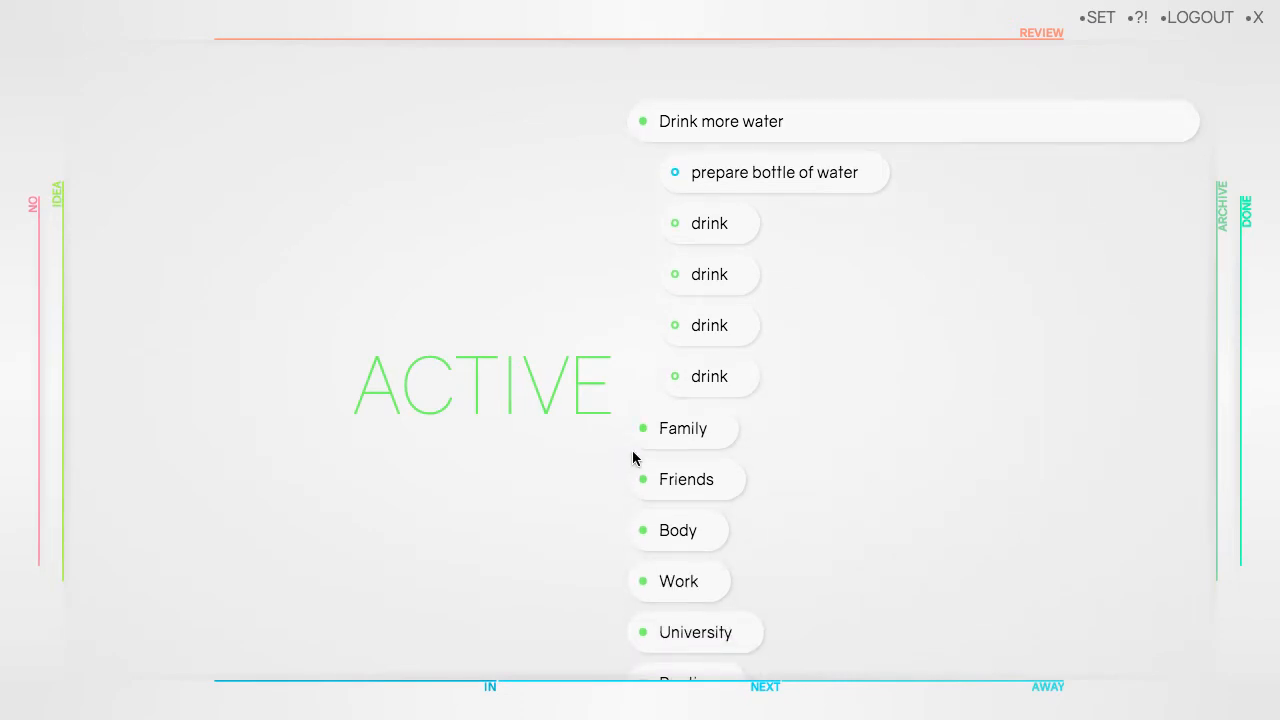
click(684, 428)
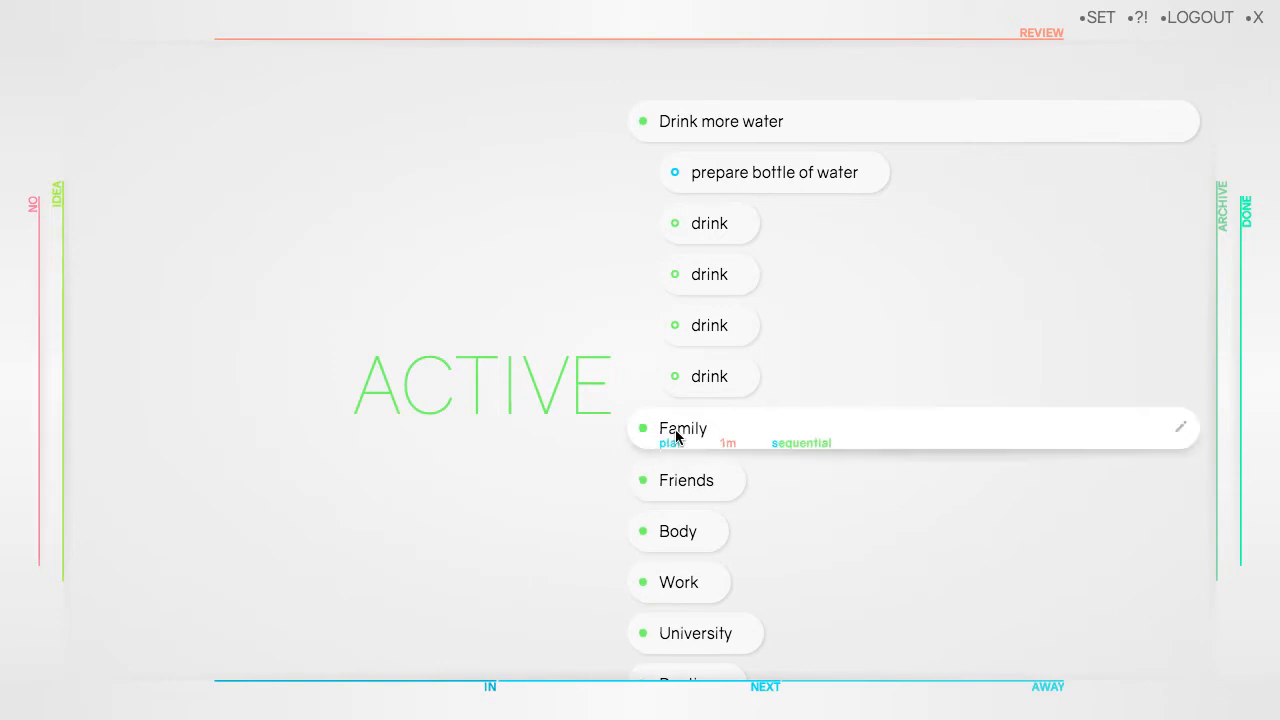
click(684, 428)
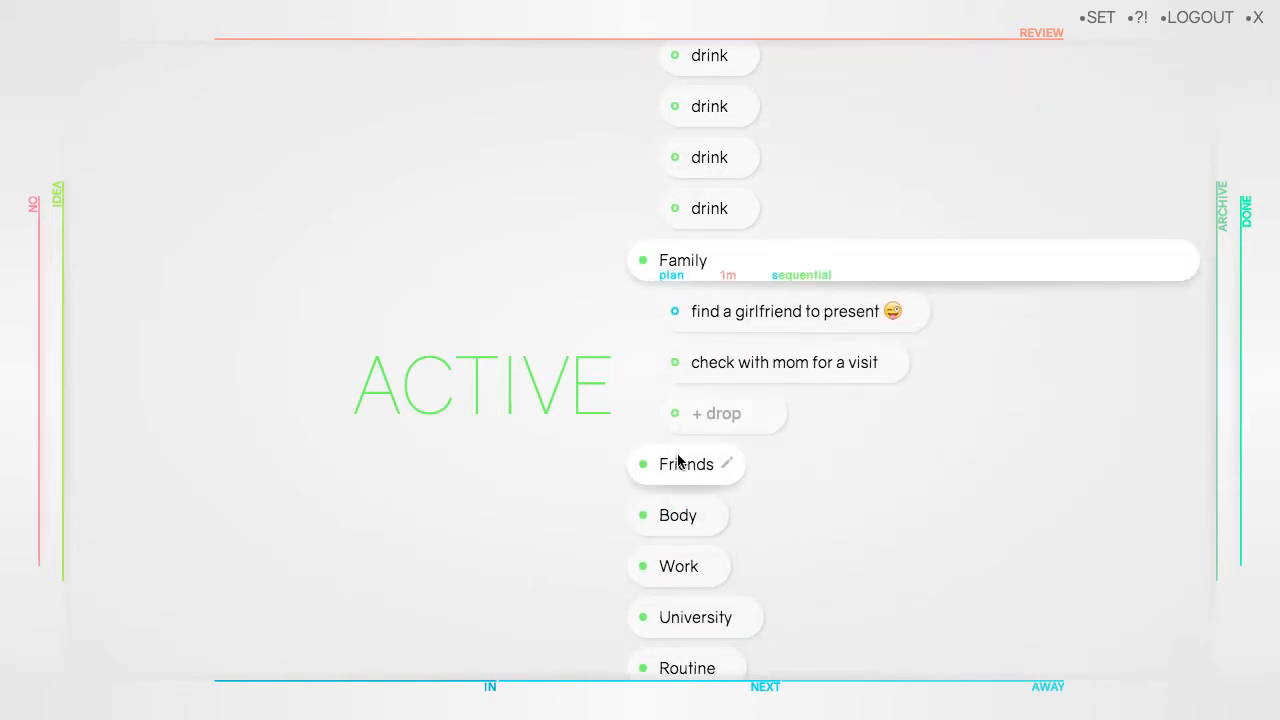
click(686, 464)
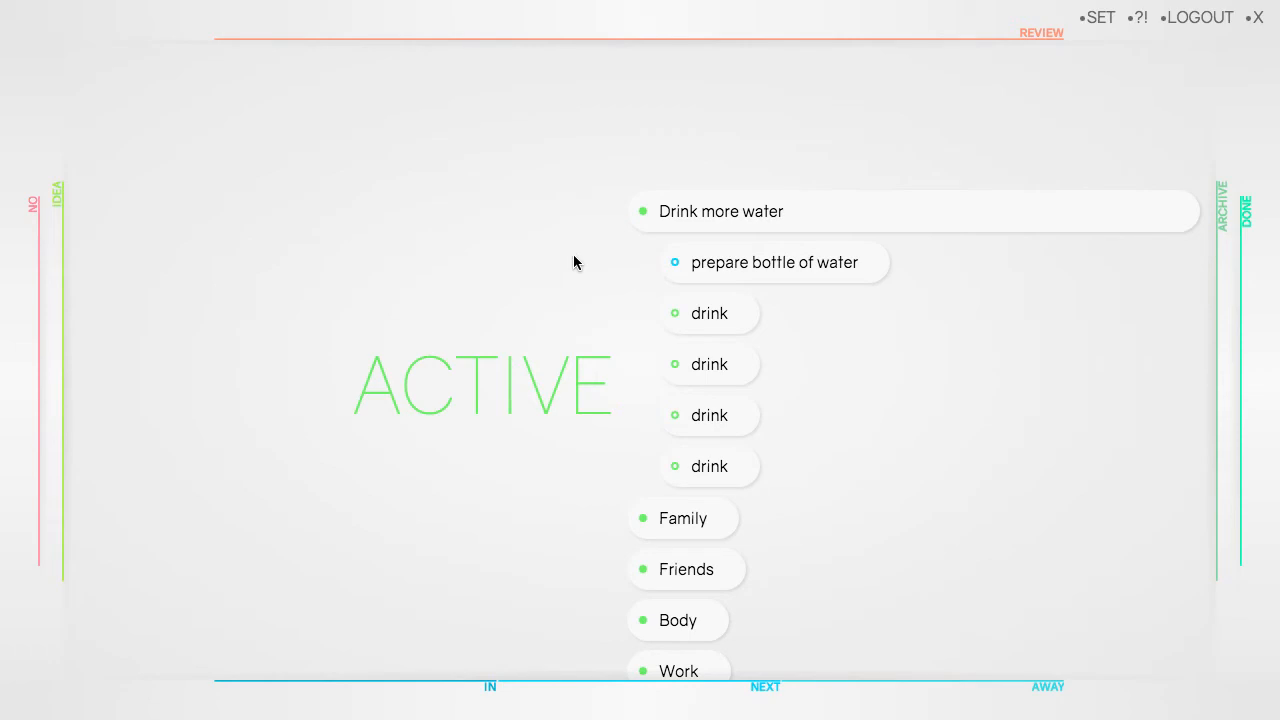
mouse_move(740, 258)
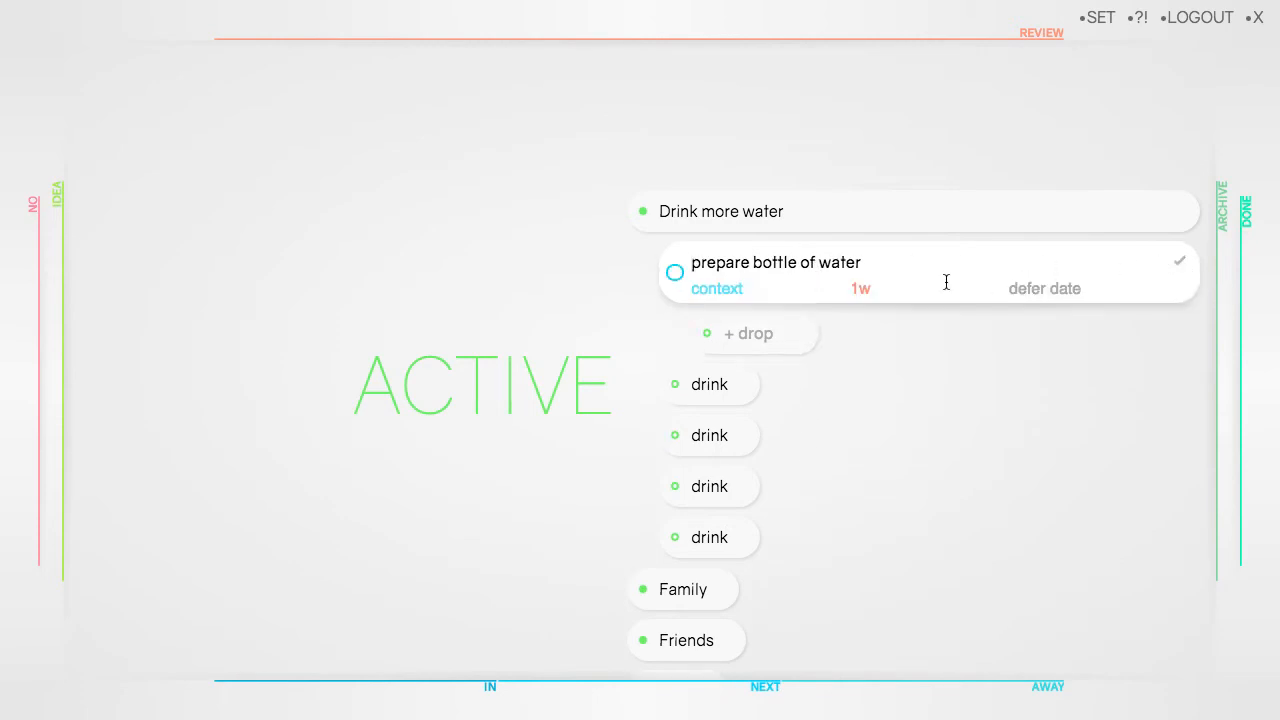
- Give prepare bottle of water the context 'home'
click(716, 288)
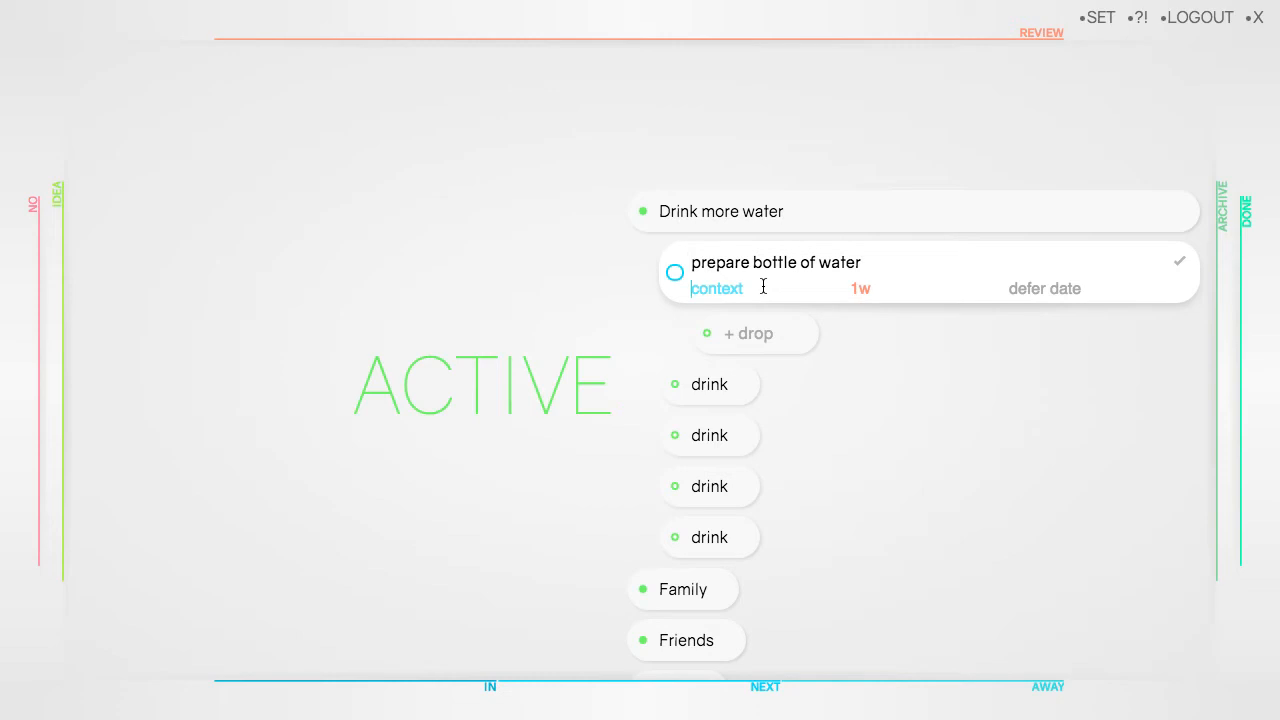
text(home)
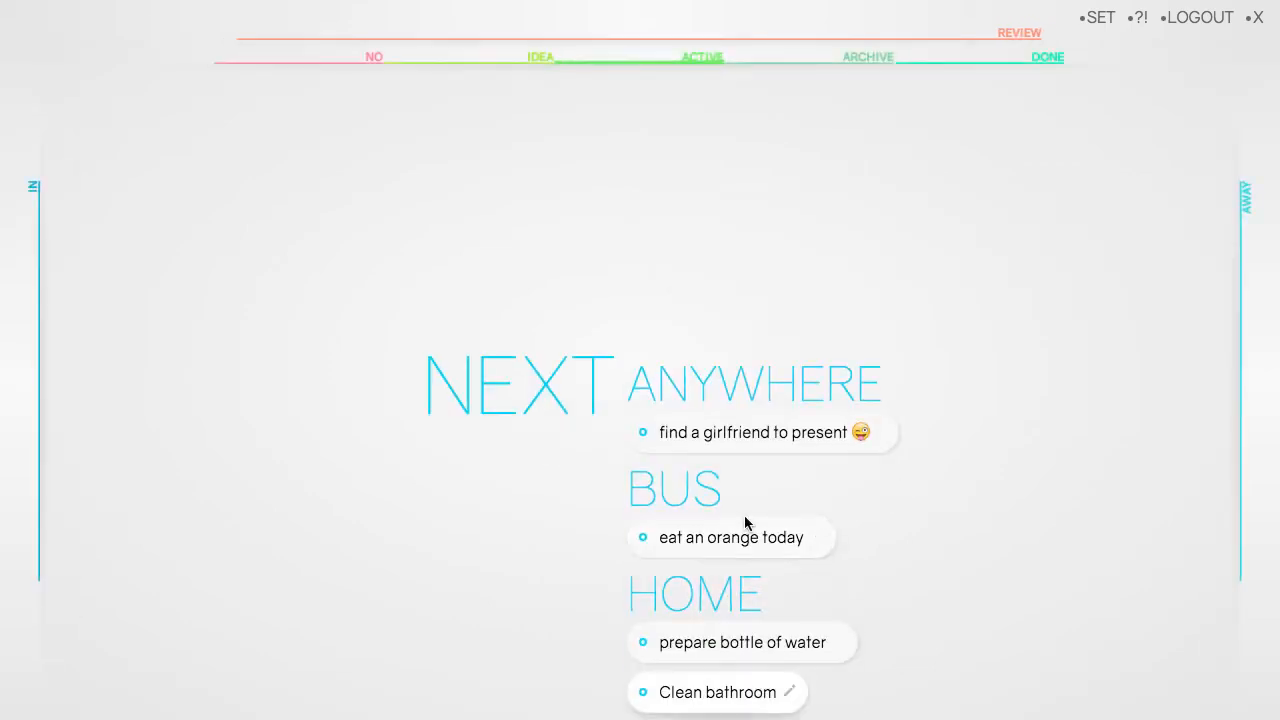
- Complete prepare bottle of water under Home in the Next list
scroll(down, 3)
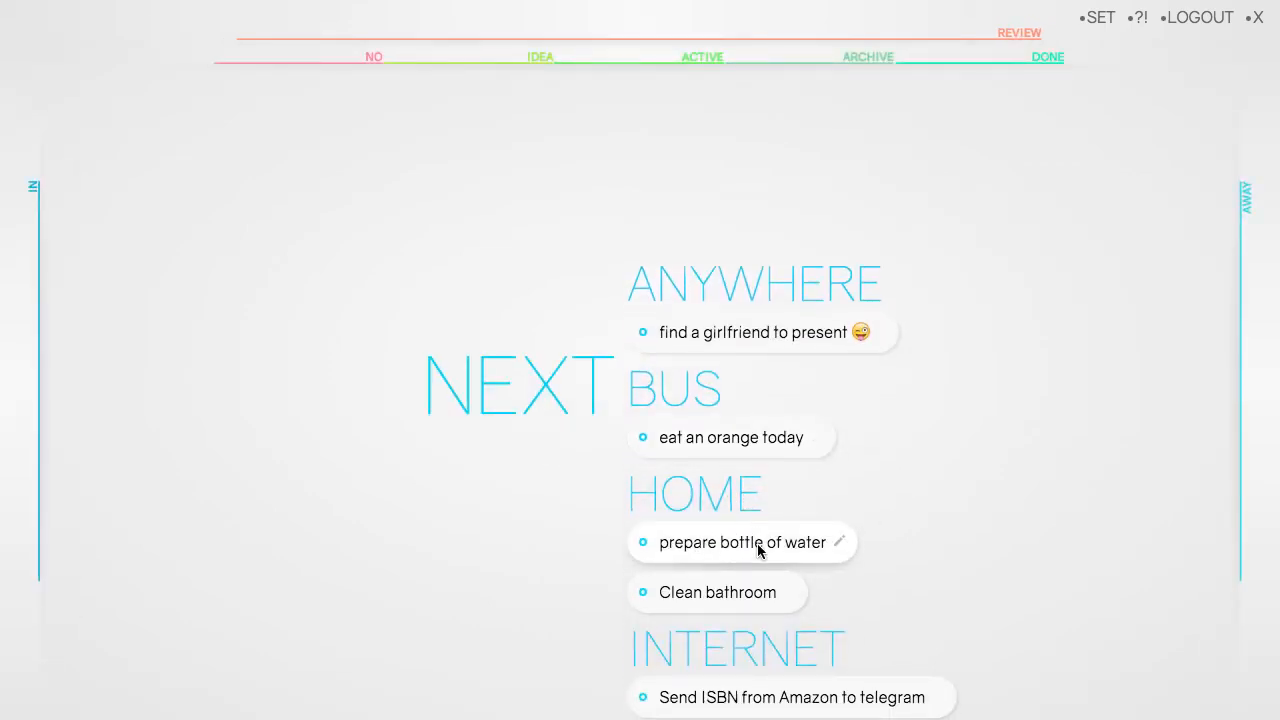
click(742, 542)
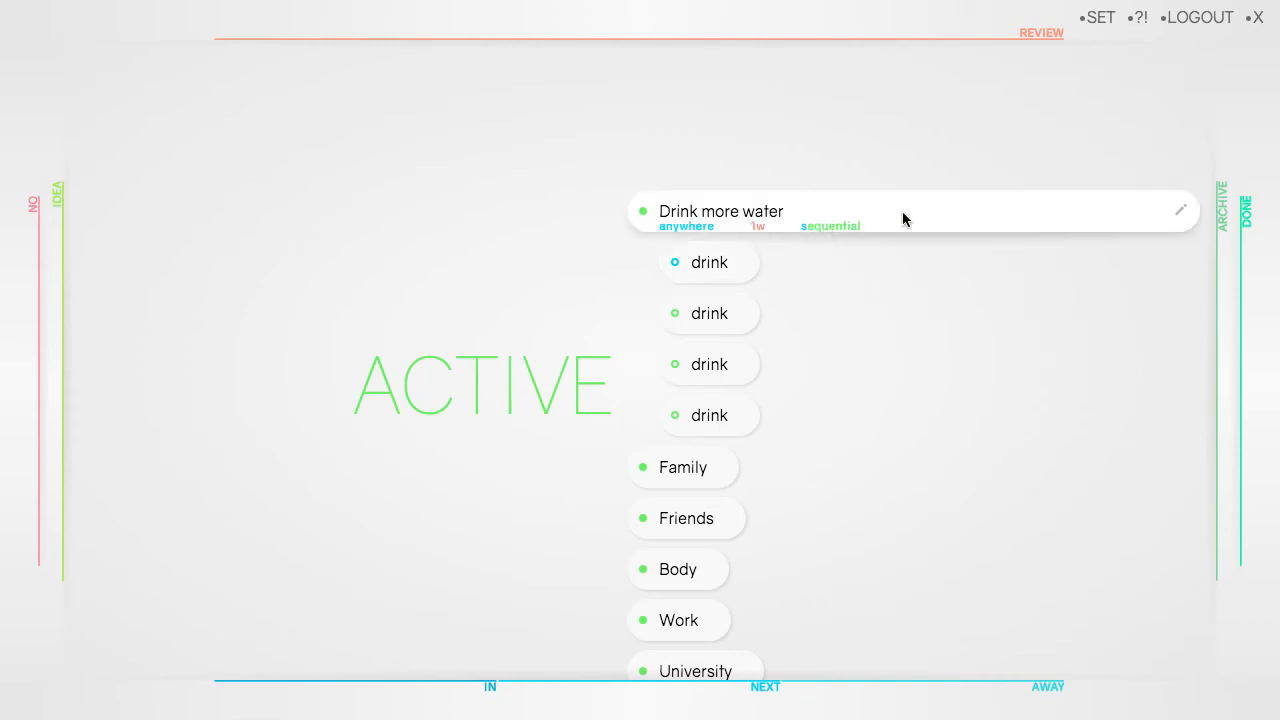
mouse_move(1180, 212)
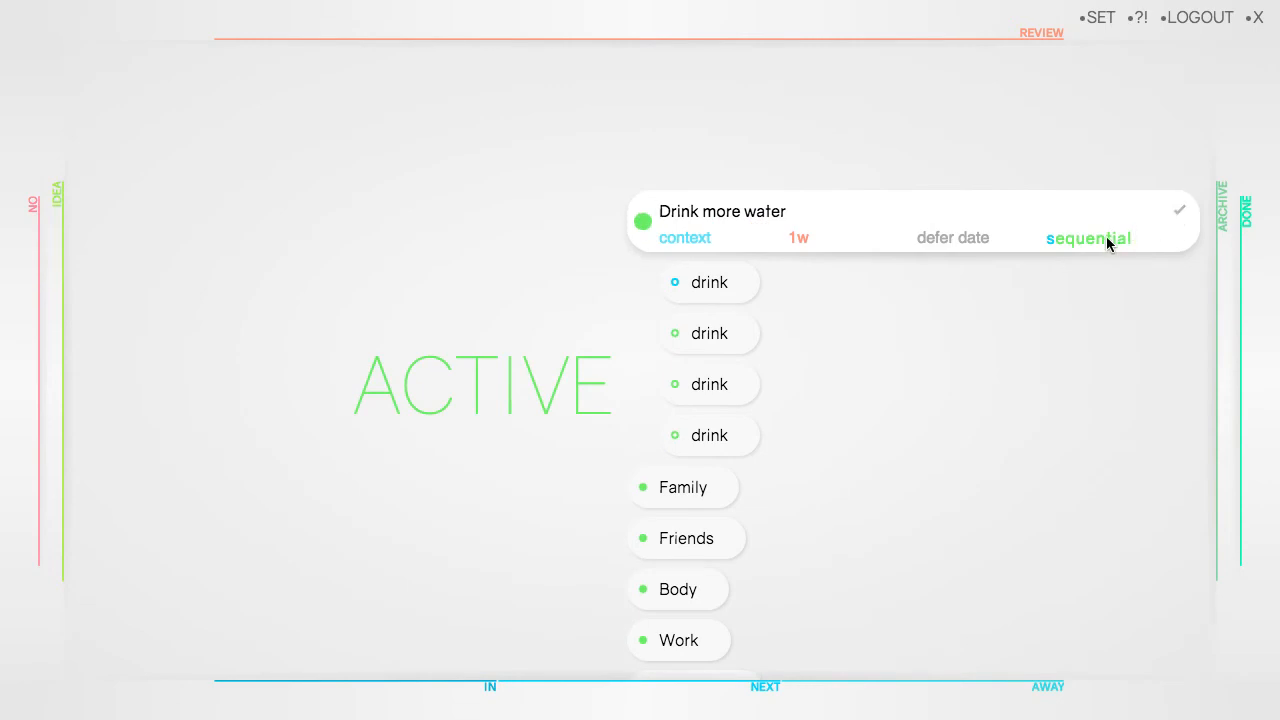
- Switch Drink more water to parallel order and move it into Body › Diet
click(1088, 238)
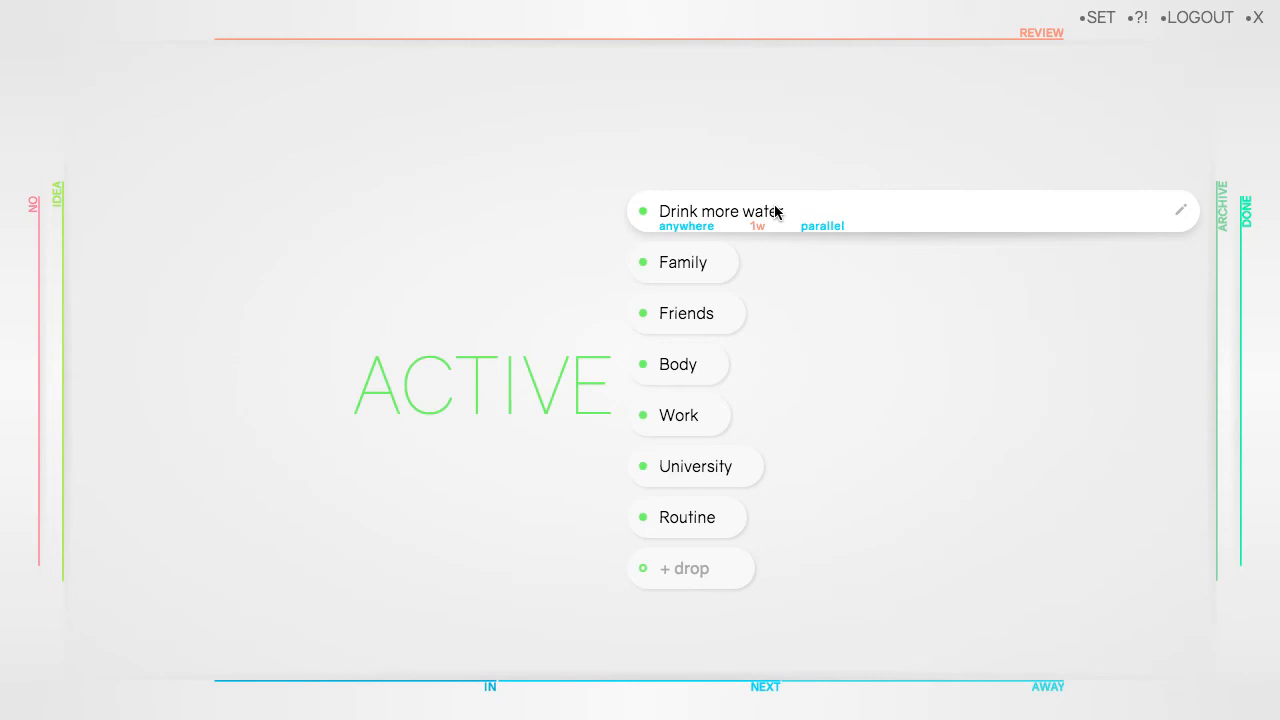
mouse_move(672, 208)
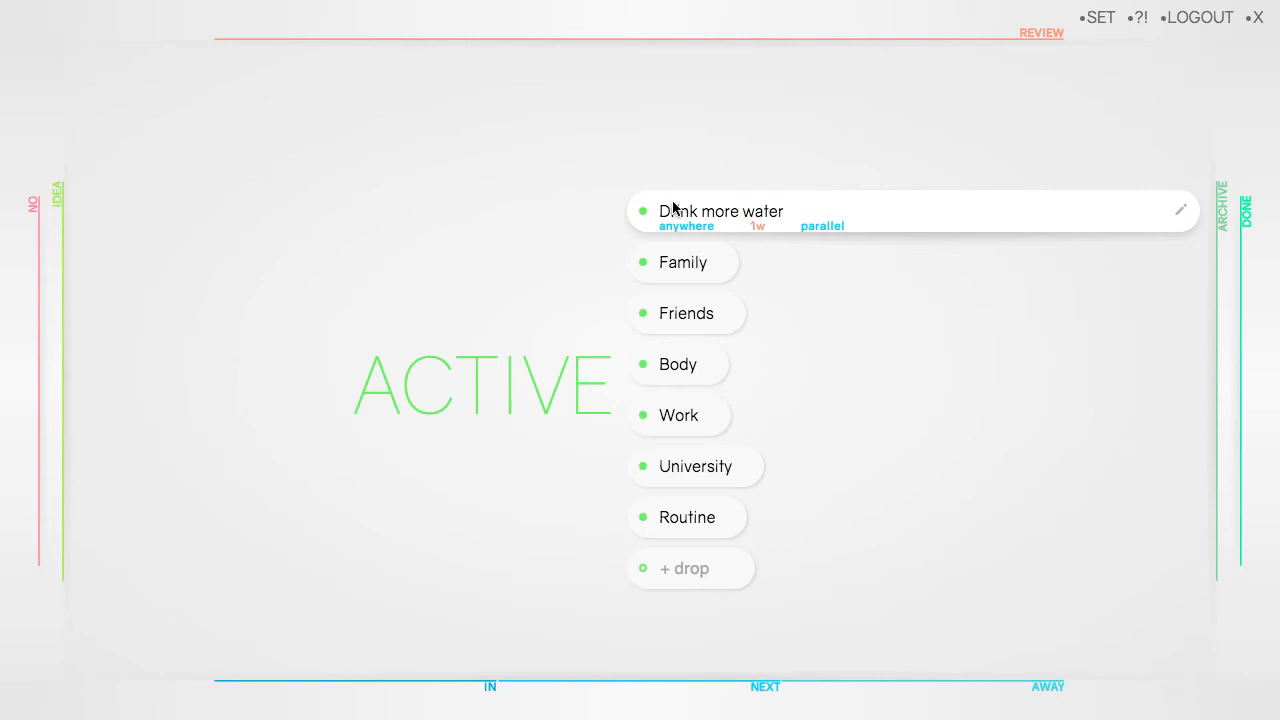
drag(720, 212, 720, 368)
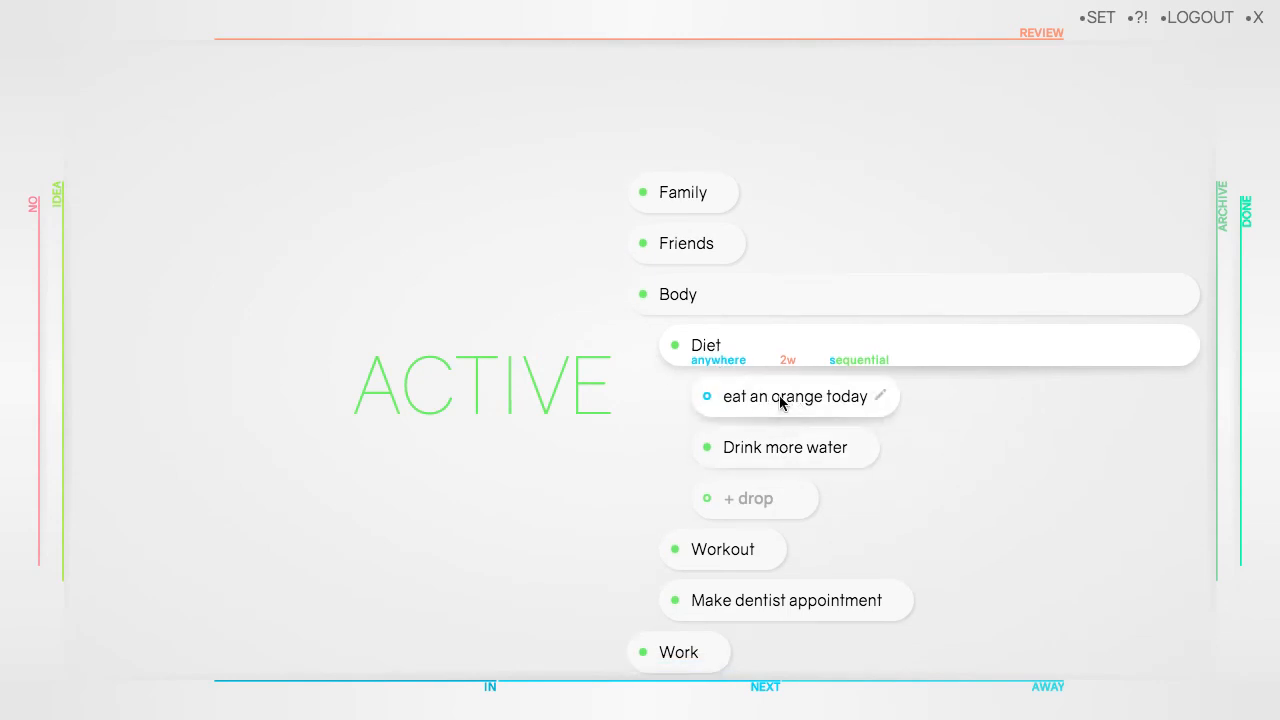
- Expand Drink more water's drinks and switch Diet to parallel order
click(784, 448)
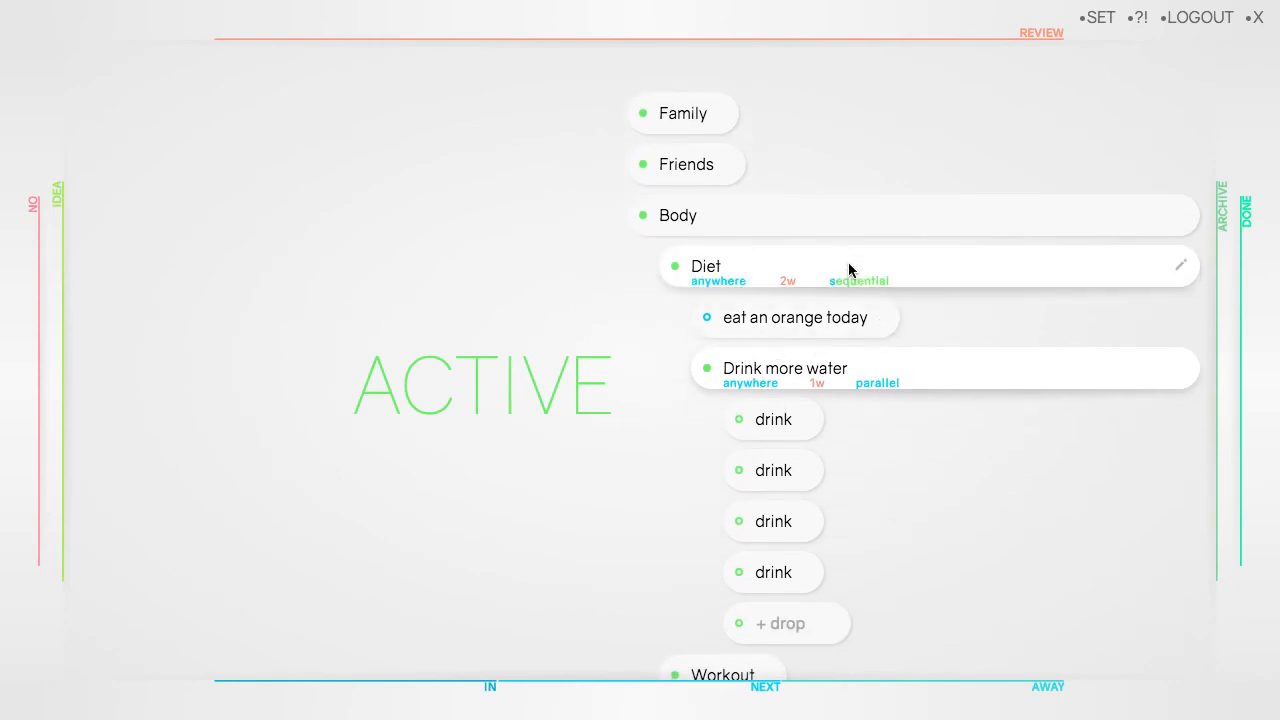
mouse_move(1076, 272)
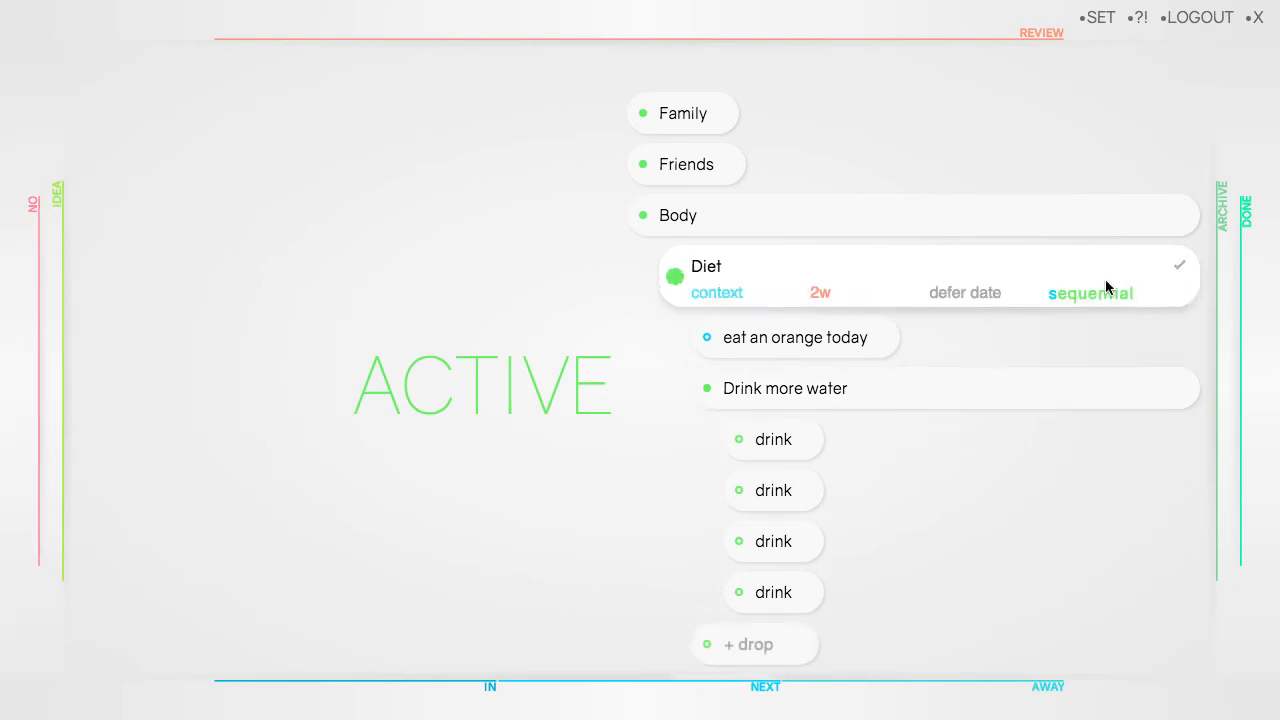
click(1090, 292)
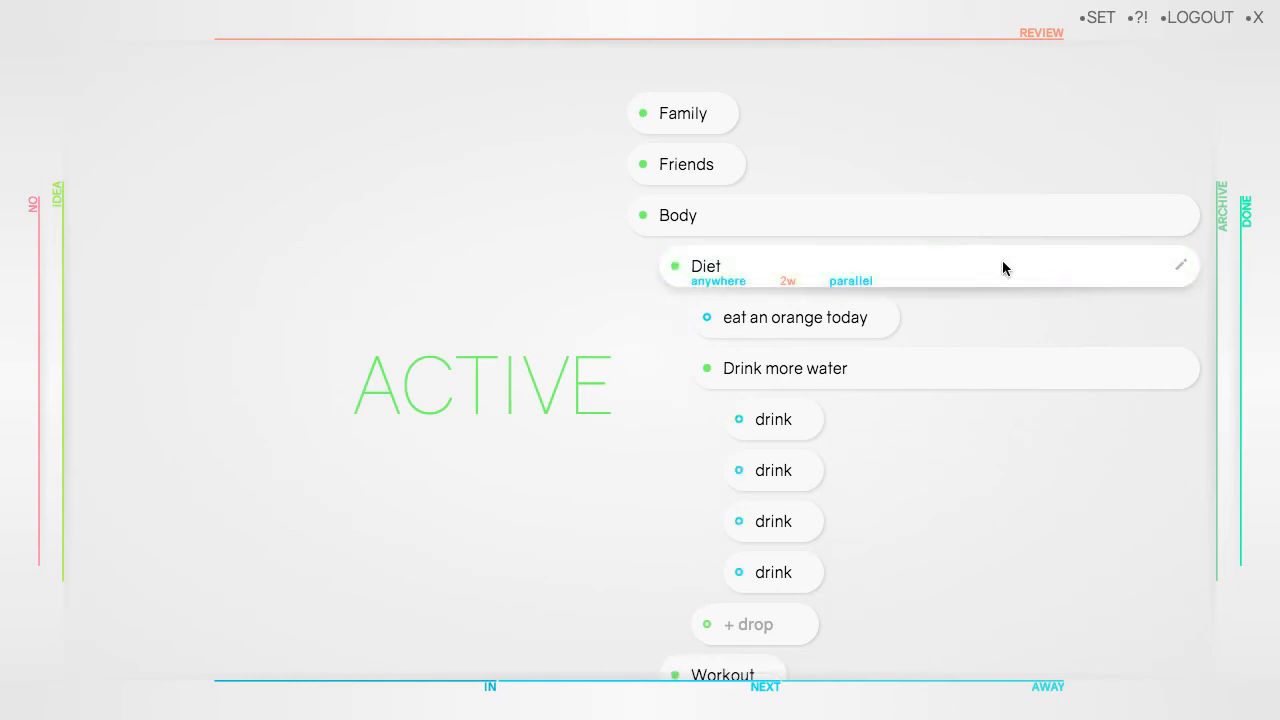
mouse_move(912, 268)
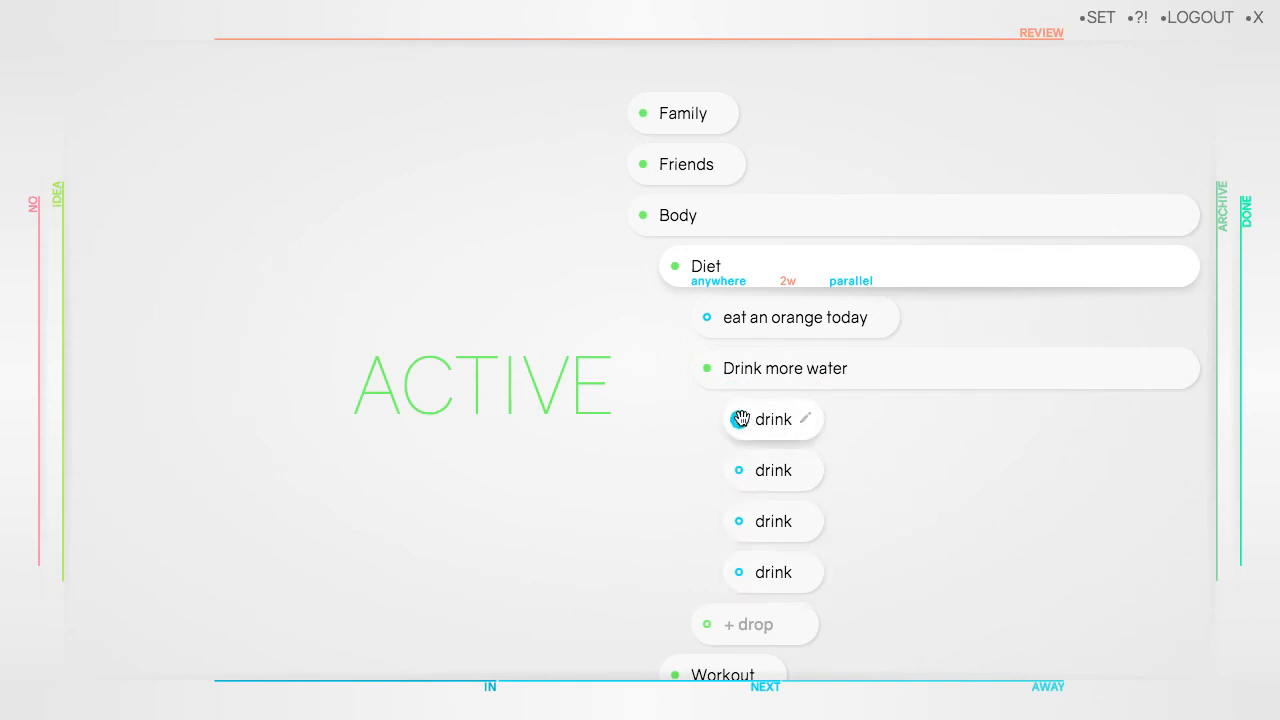
mouse_move(778, 424)
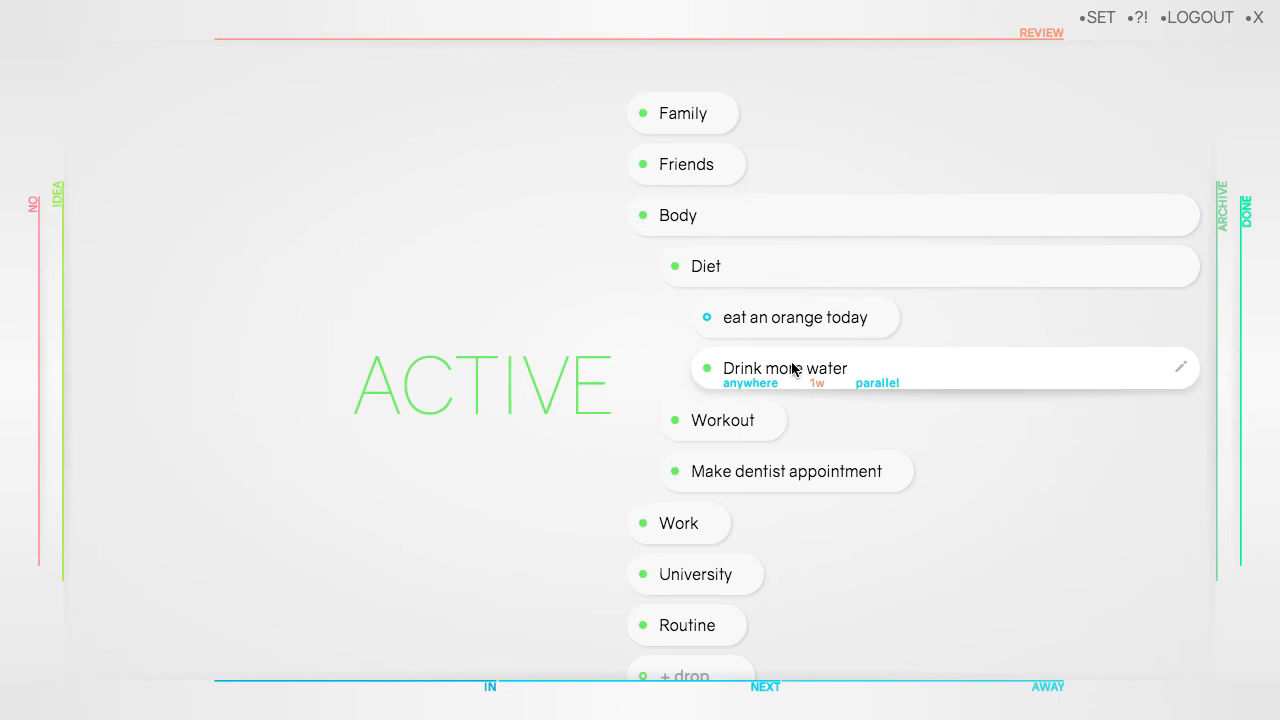
drag(784, 368, 910, 246)
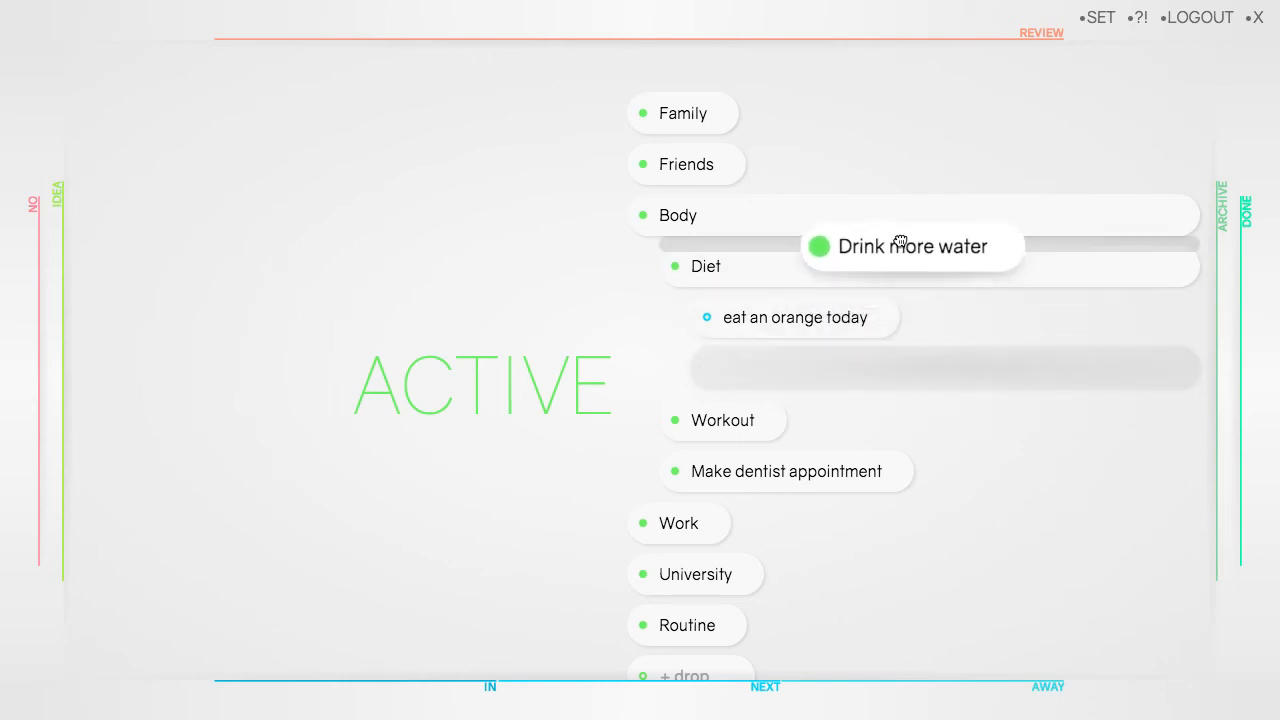
drag(910, 246, 852, 308)
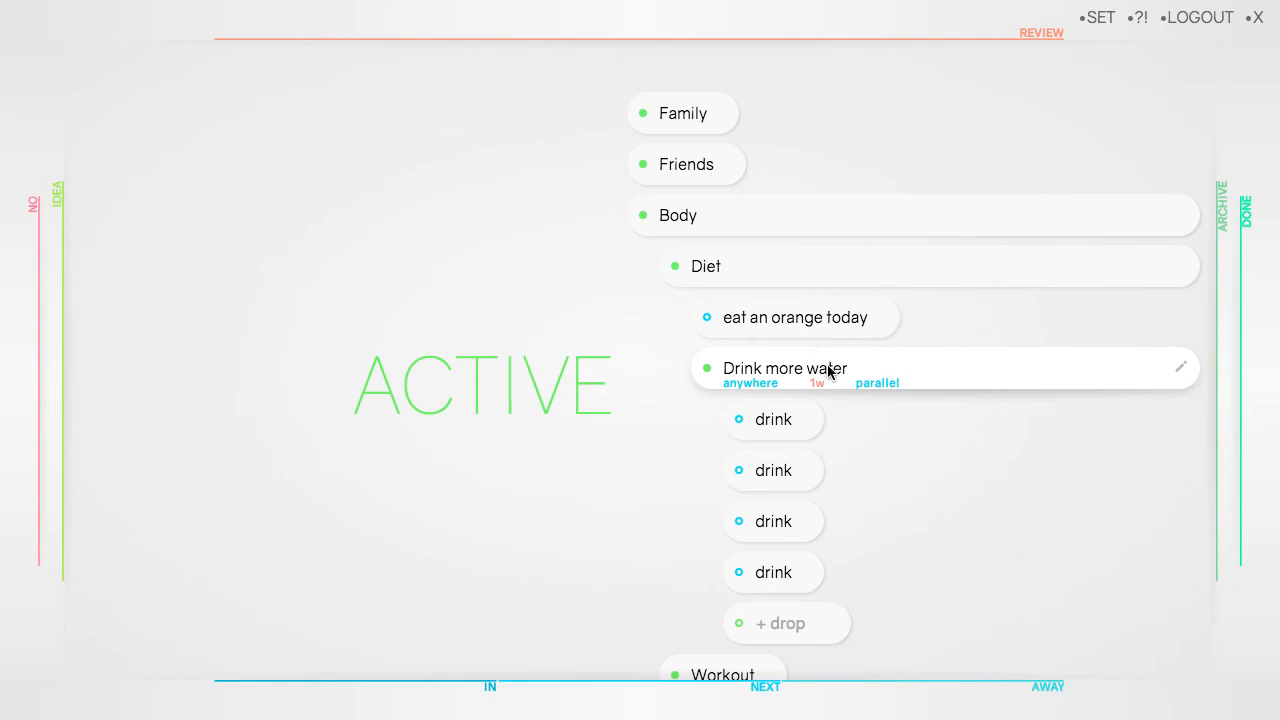
mouse_move(1024, 380)
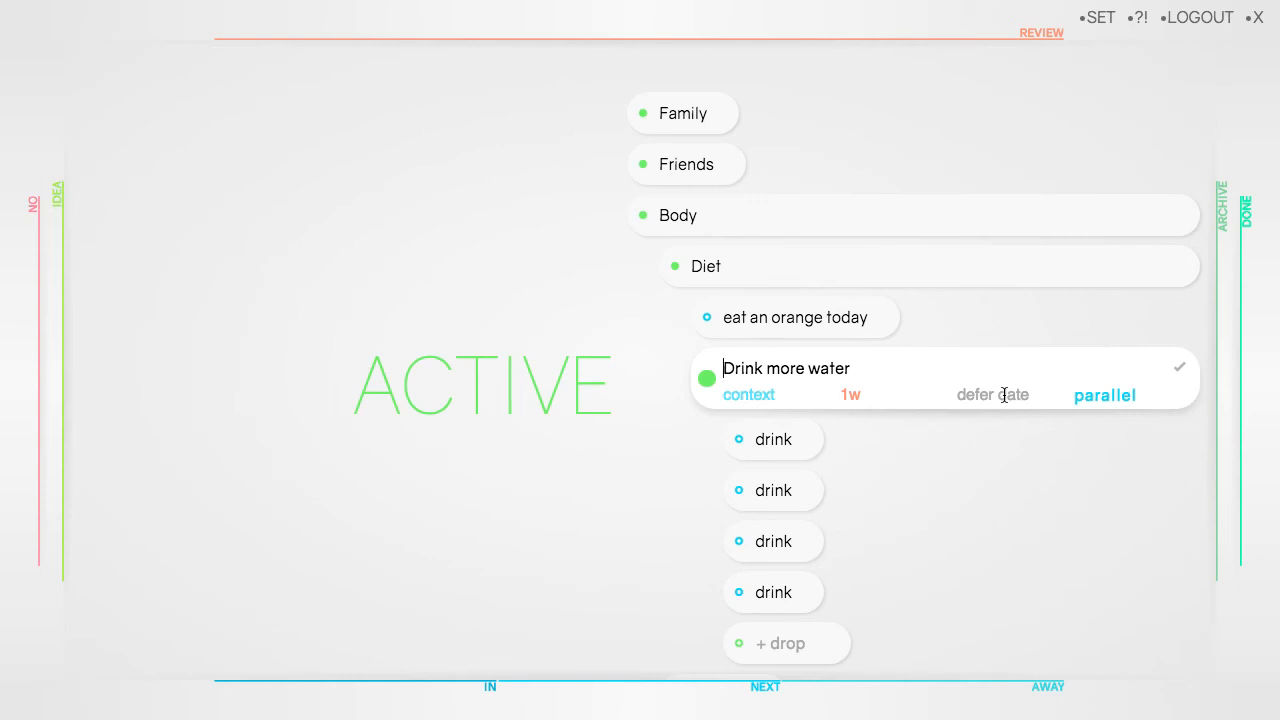
- Set Drink more water's defer date to 2017-12-25
click(992, 394)
text(2017-12-25)
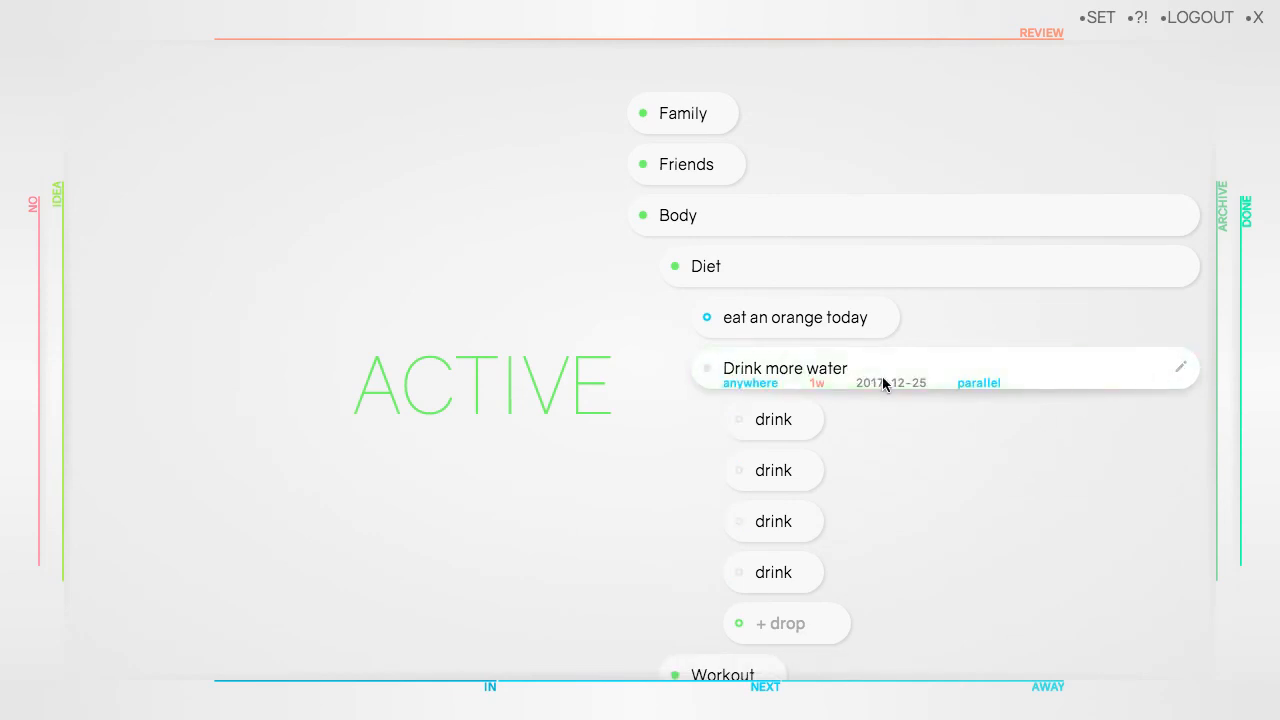
mouse_move(772, 470)
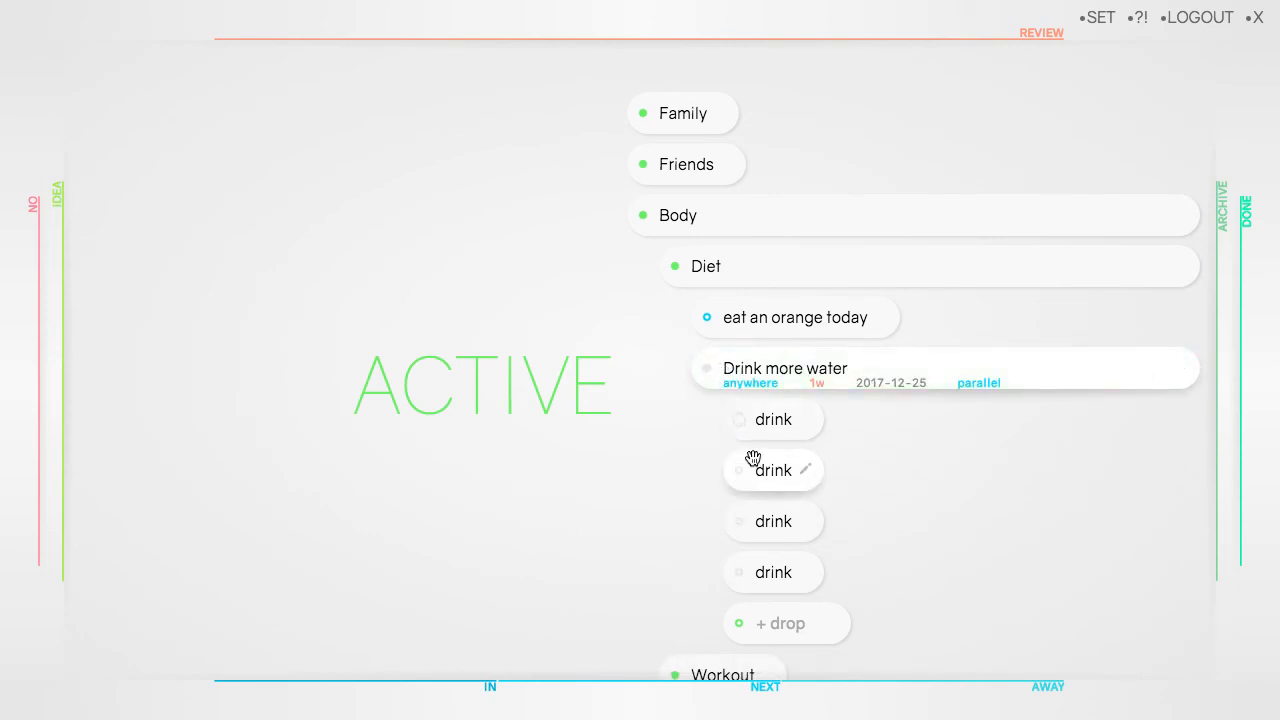